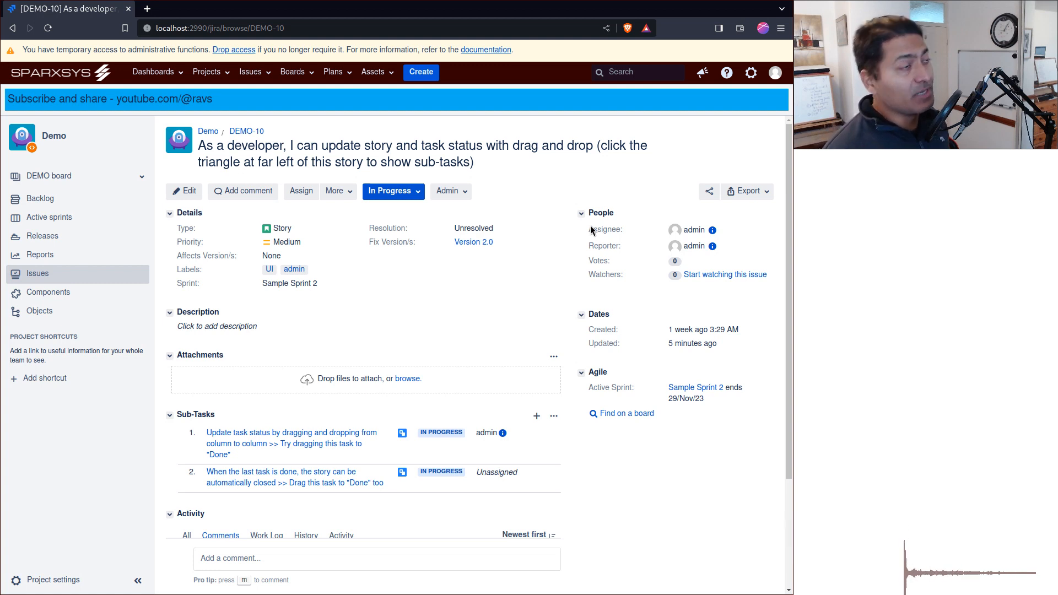
mouse_move(370, 280)
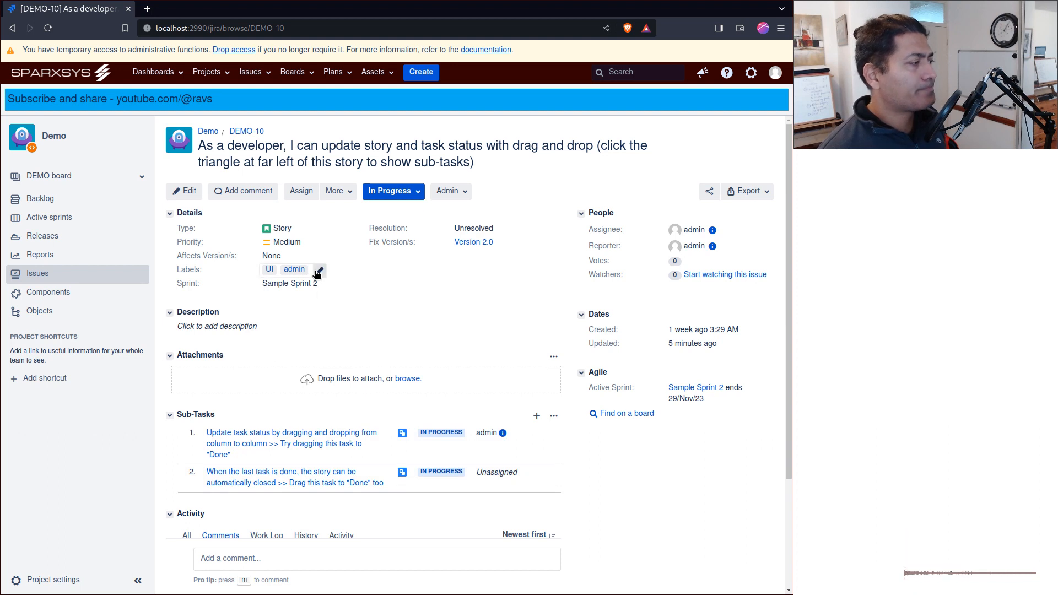
mouse_move(318, 272)
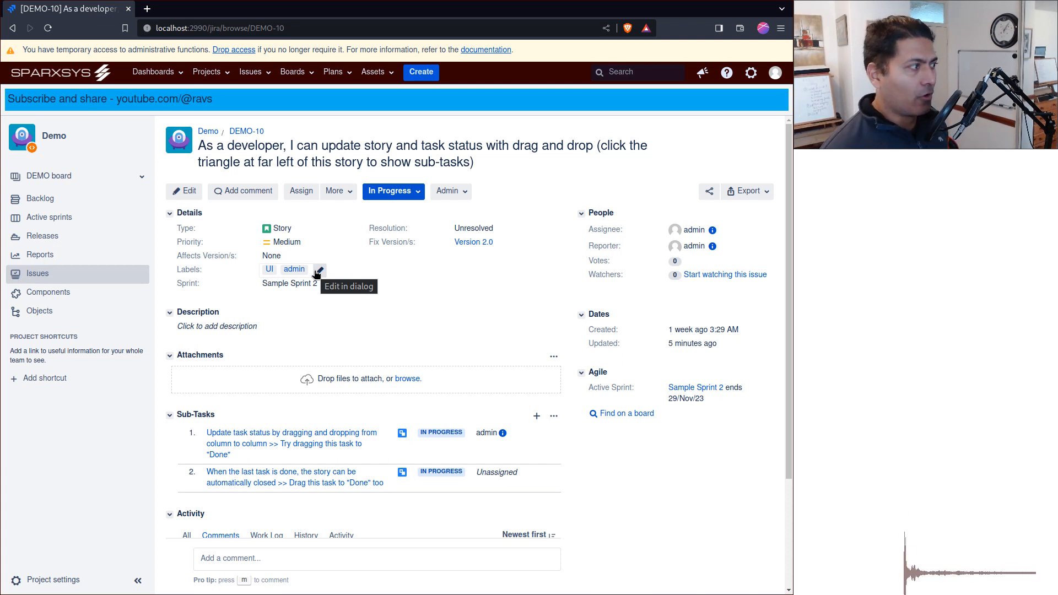
Step: Add the labels design and uat to DEMO-10 inline, keeping UI and admin
left_click(319, 270)
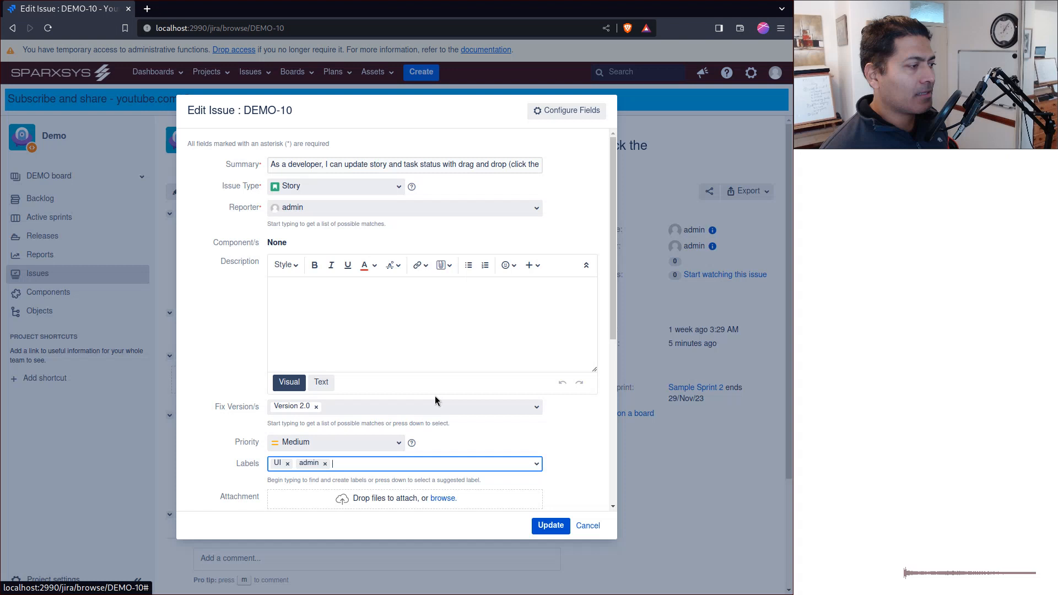
left_click(549, 525)
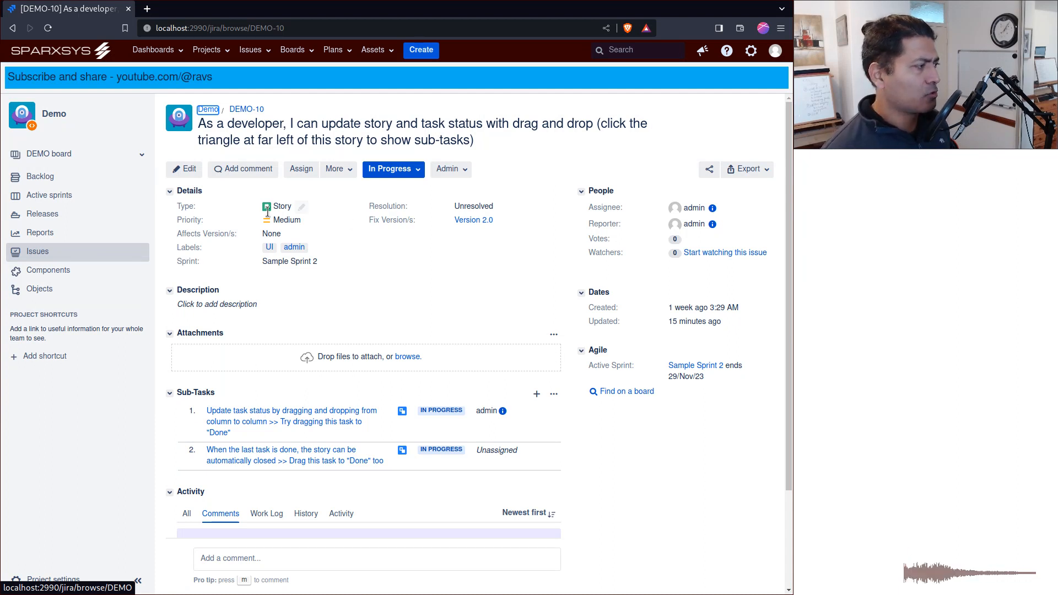
left_click(277, 247)
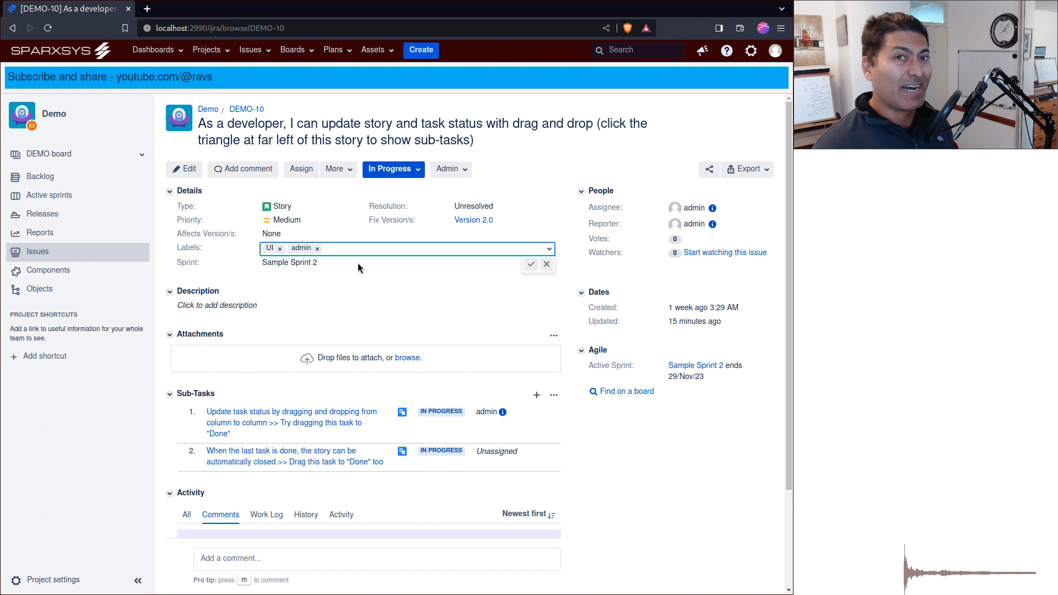
type("des")
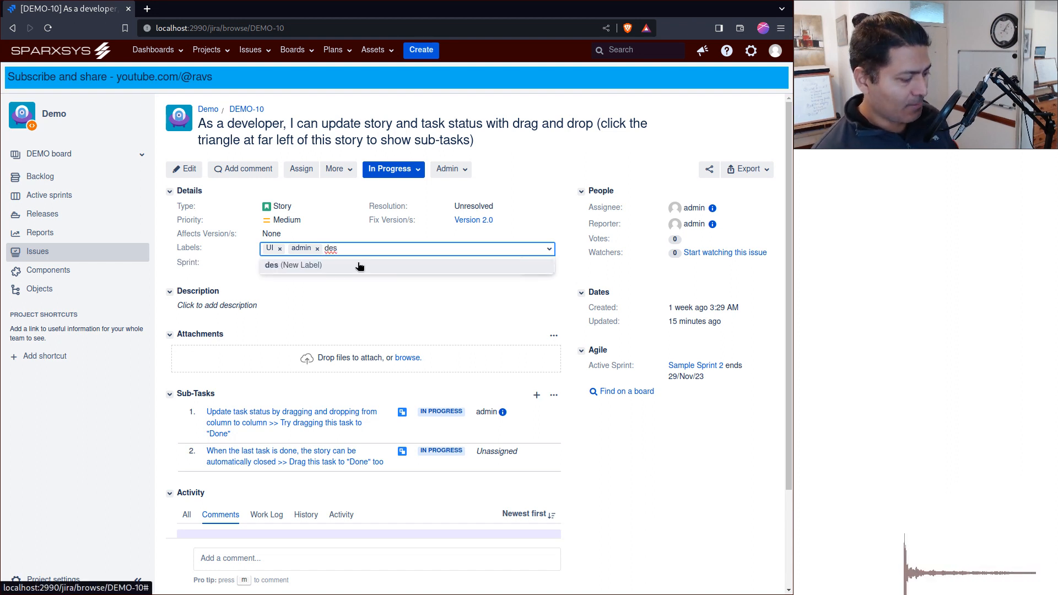
type("ign")
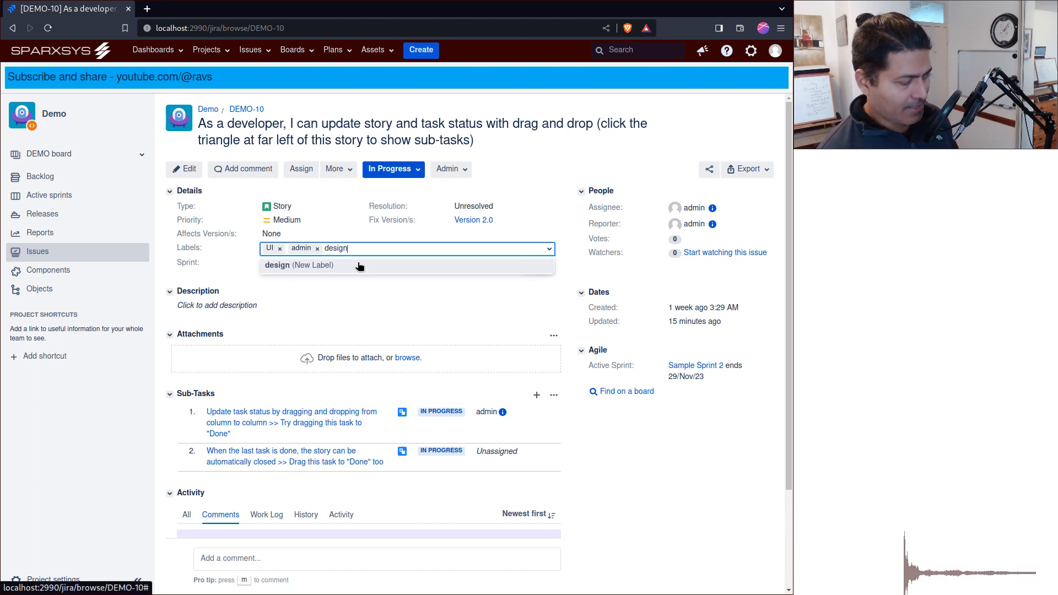
type("uat")
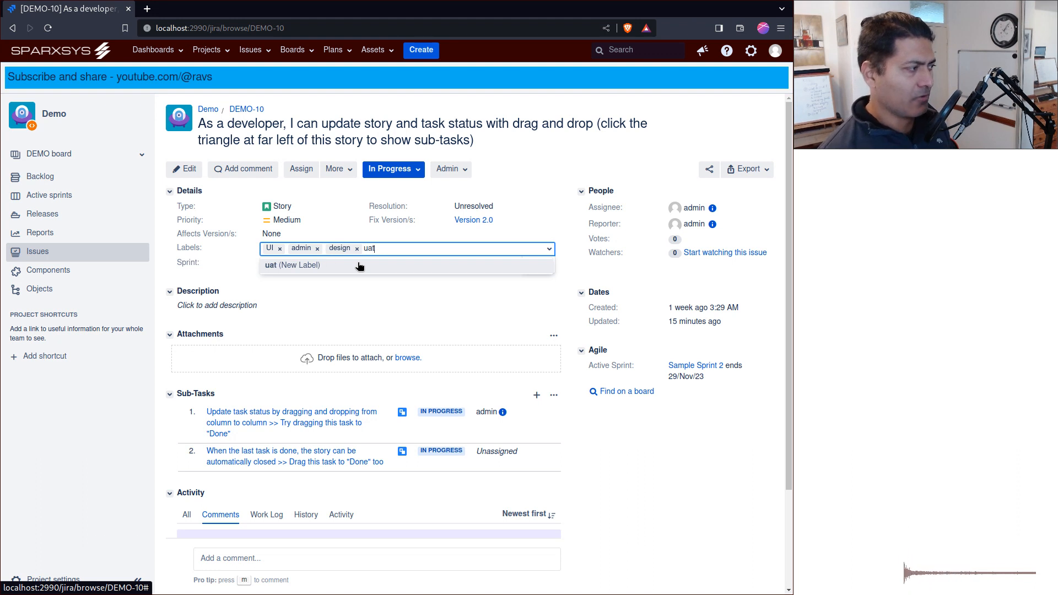
left_click(291, 264)
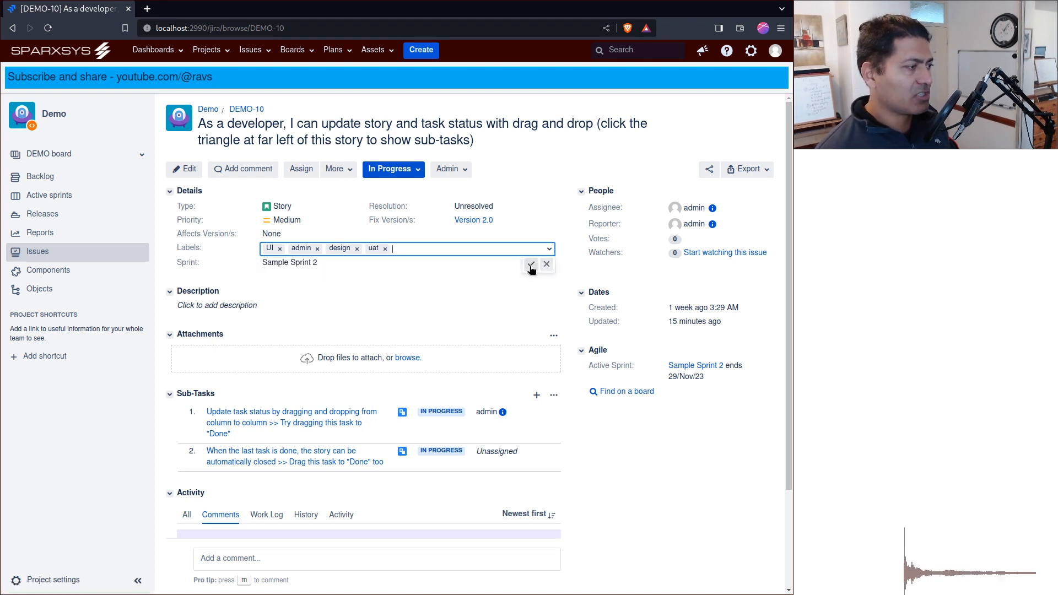
left_click(530, 264)
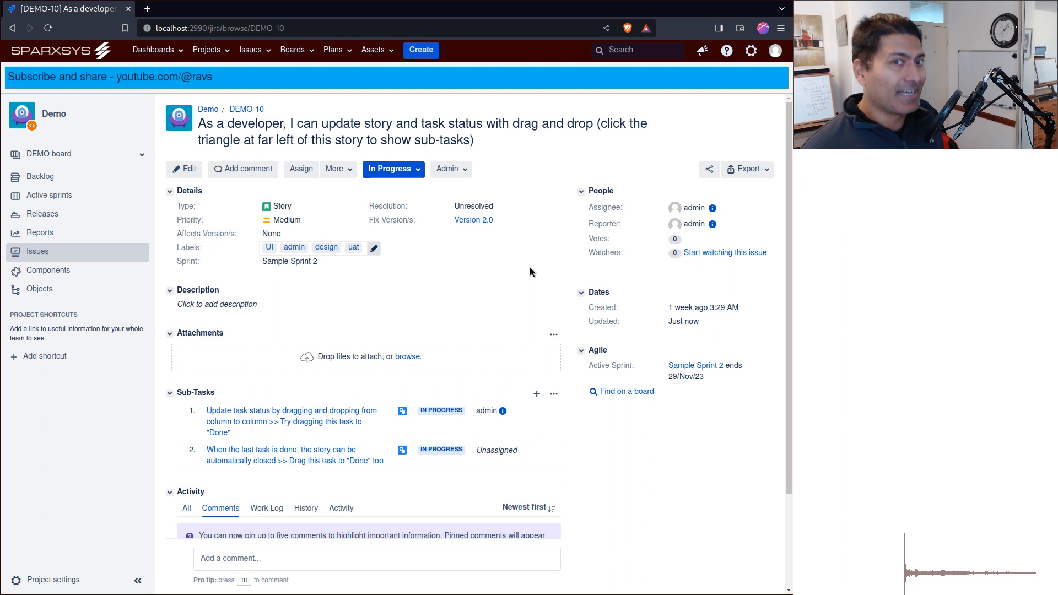
mouse_move(376, 275)
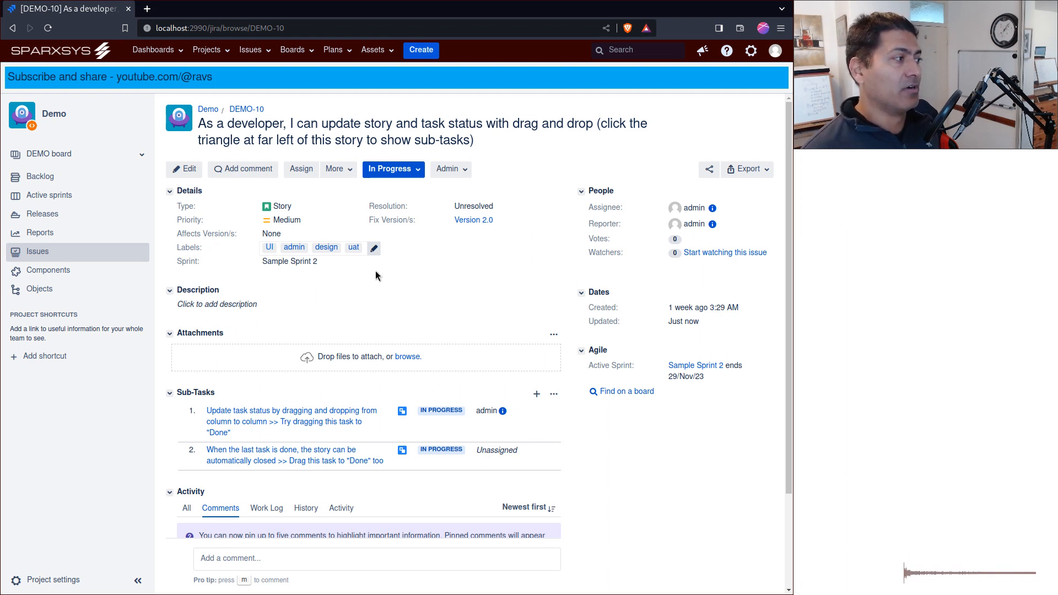
mouse_move(342, 279)
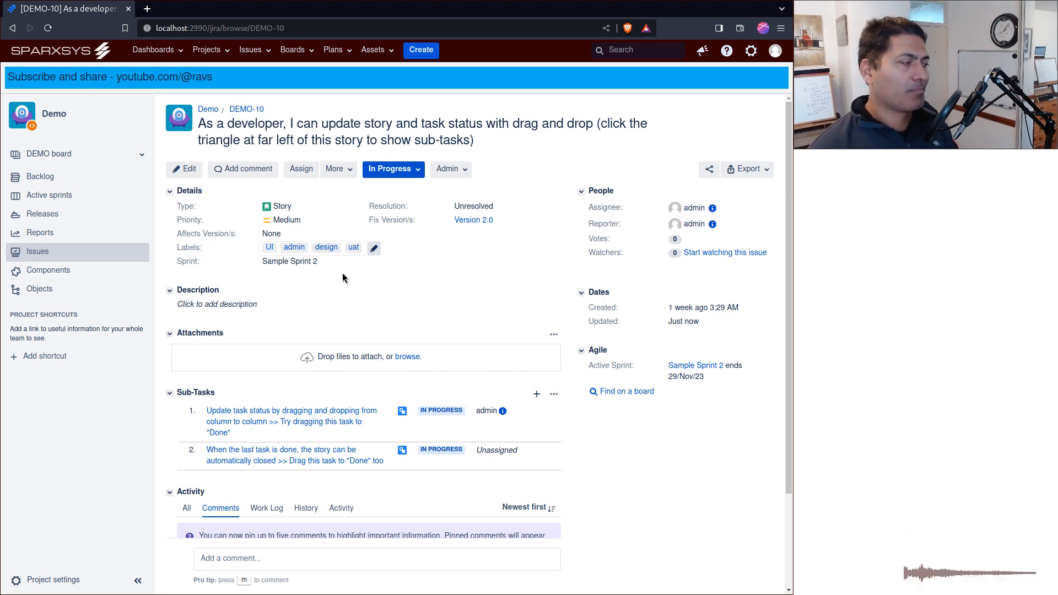
mouse_move(334, 271)
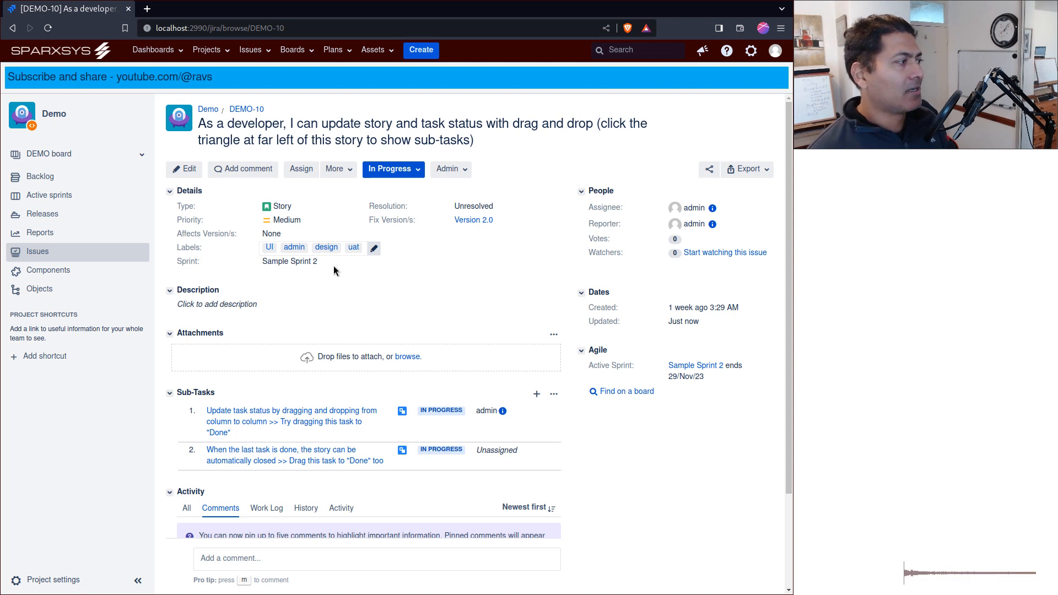
mouse_move(312, 261)
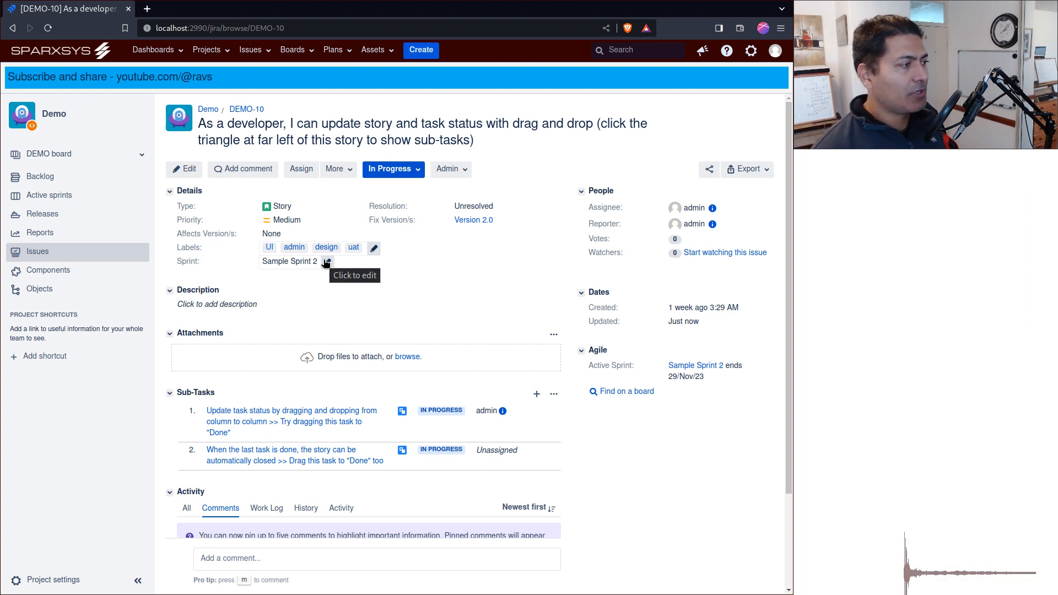
mouse_move(661, 450)
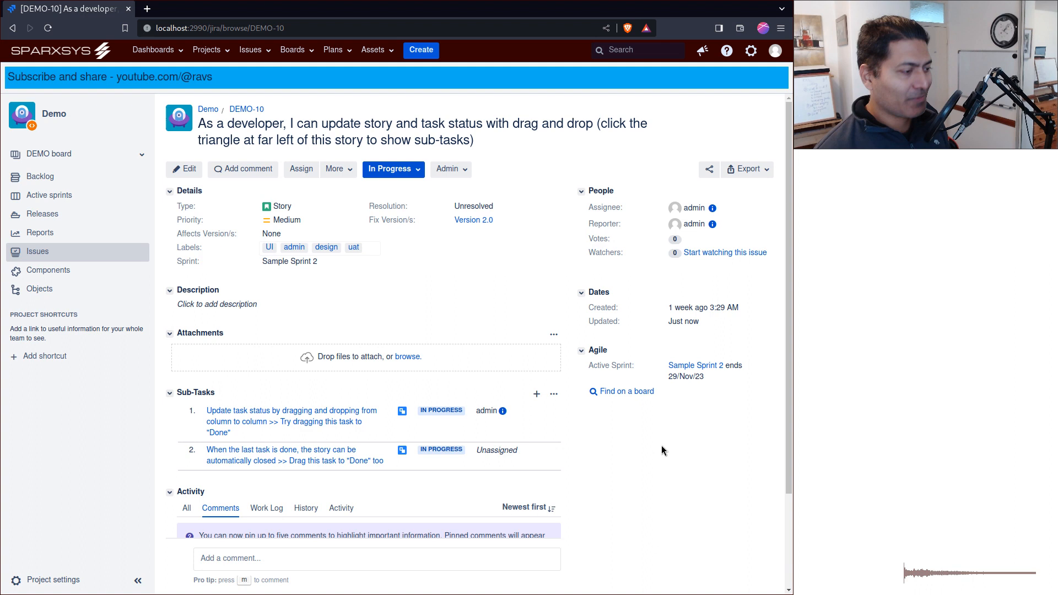
Step: Open ScriptRunner Behaviours after admin re-authentication and start a new behaviour form
left_click(750, 51)
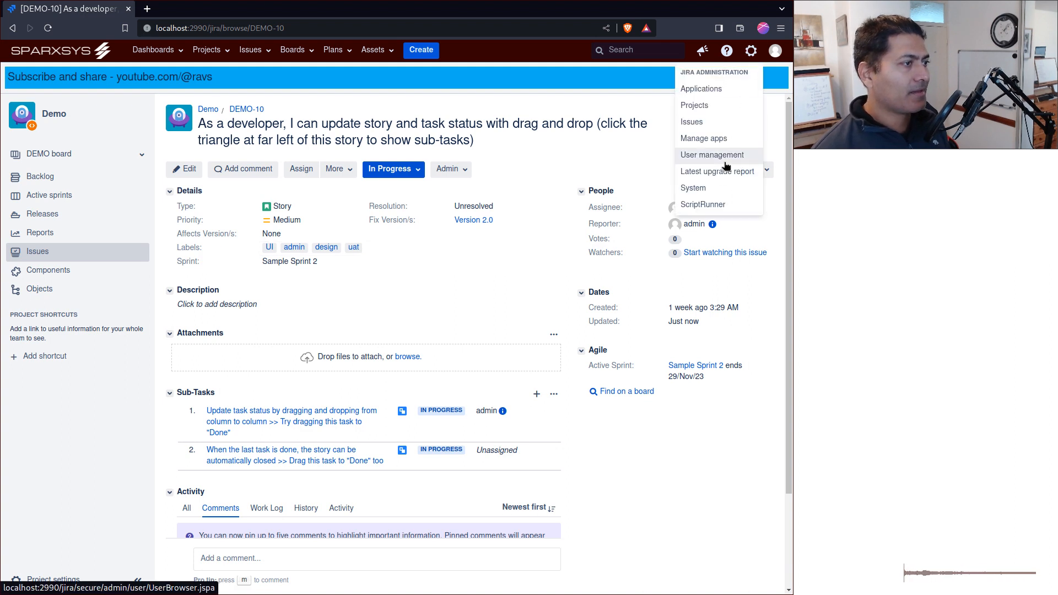
left_click(703, 205)
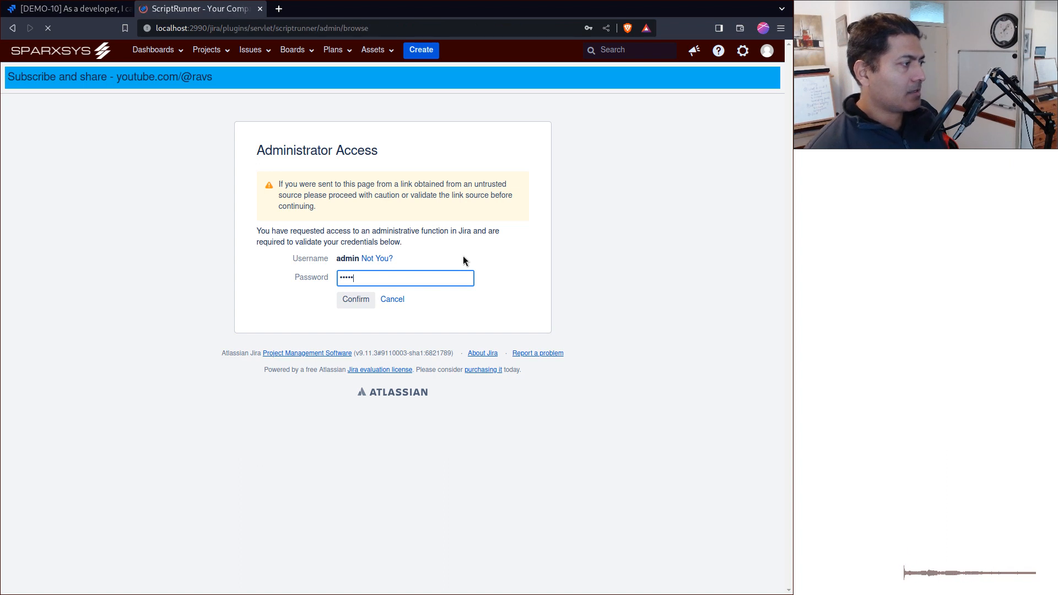
left_click(355, 299)
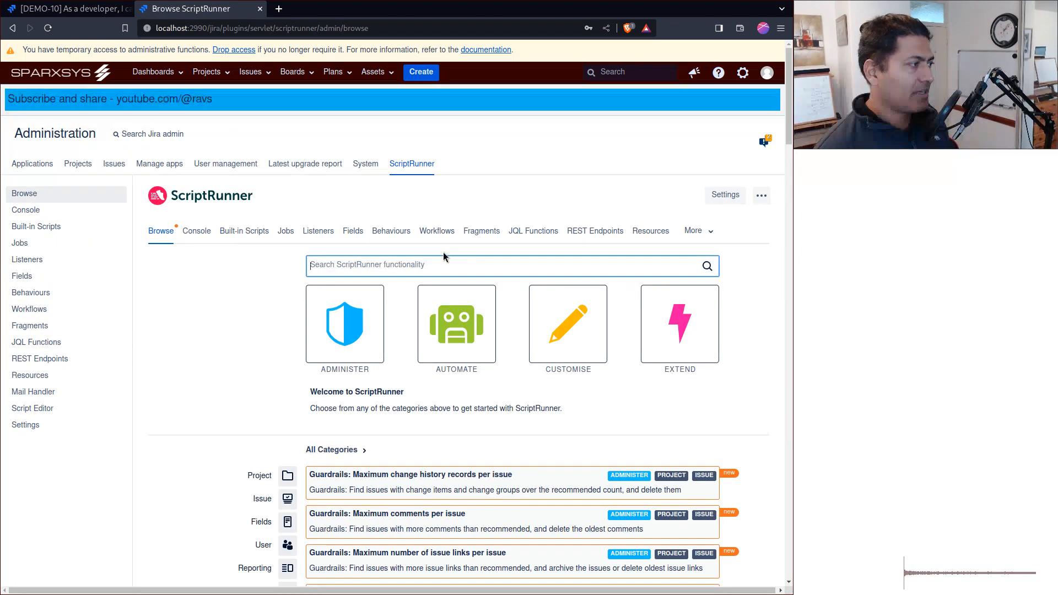
left_click(390, 230)
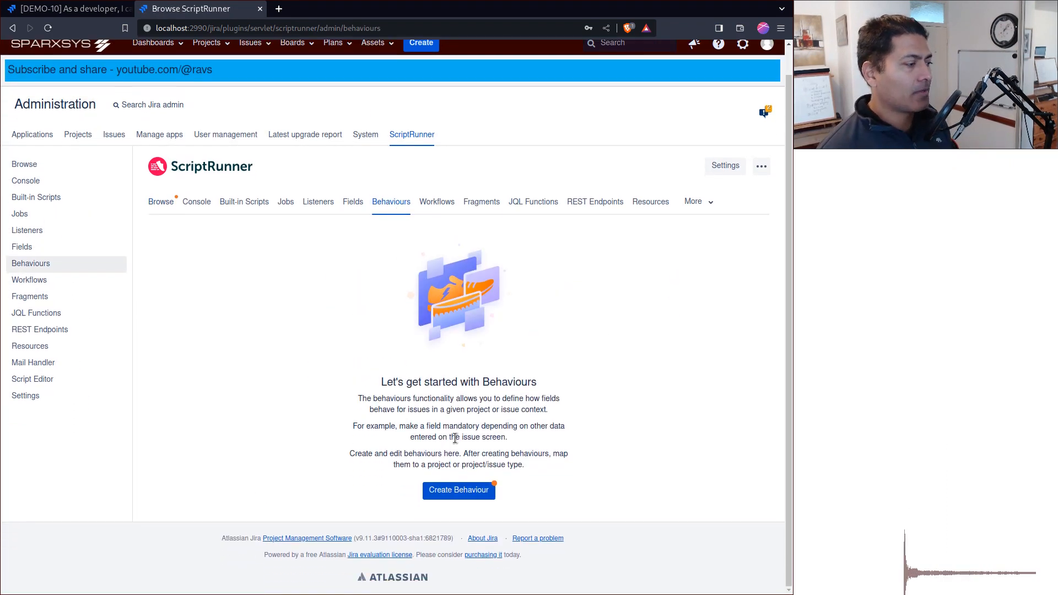
left_click(458, 490)
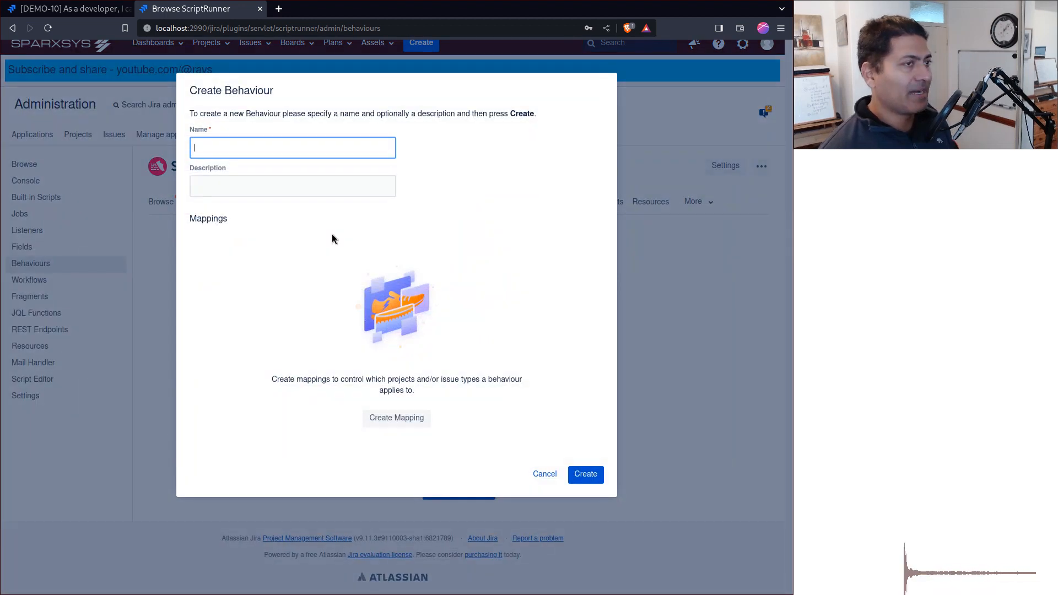
Step: Name the new behaviour 'Disable label inline editing'
type("D")
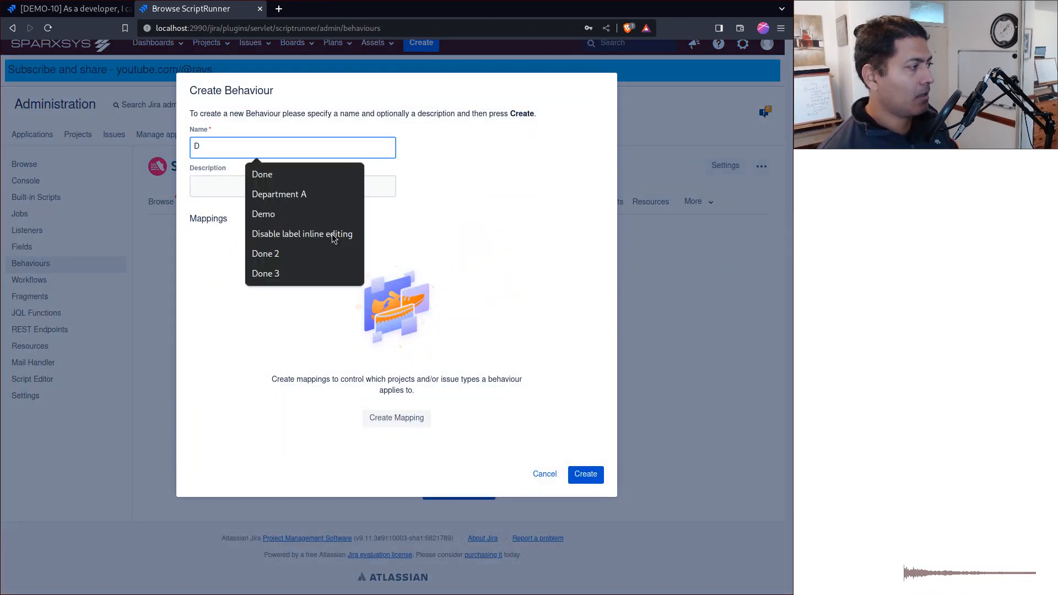
mouse_move(301, 235)
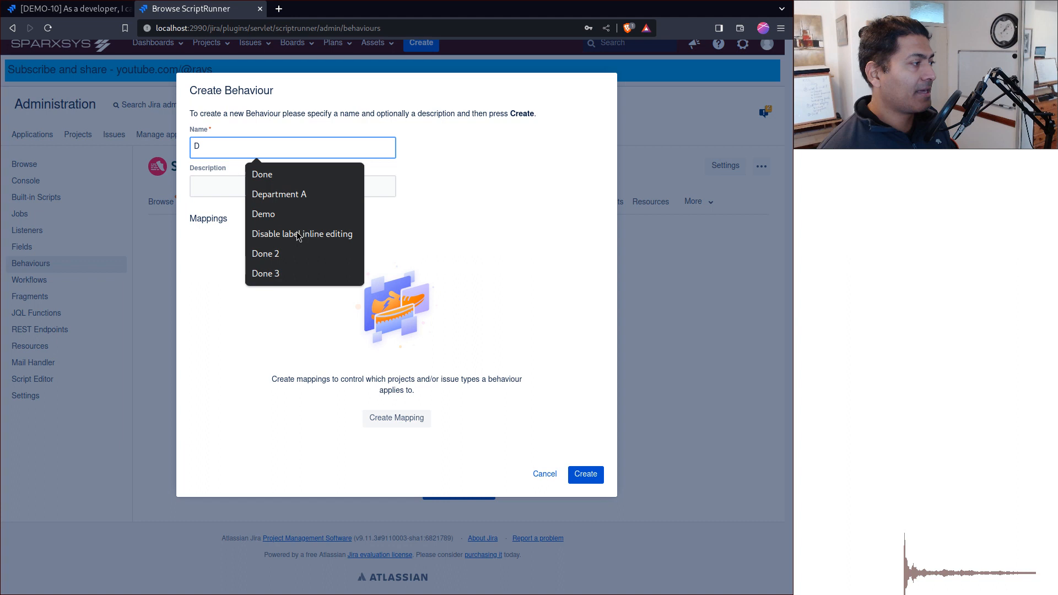
left_click(265, 254)
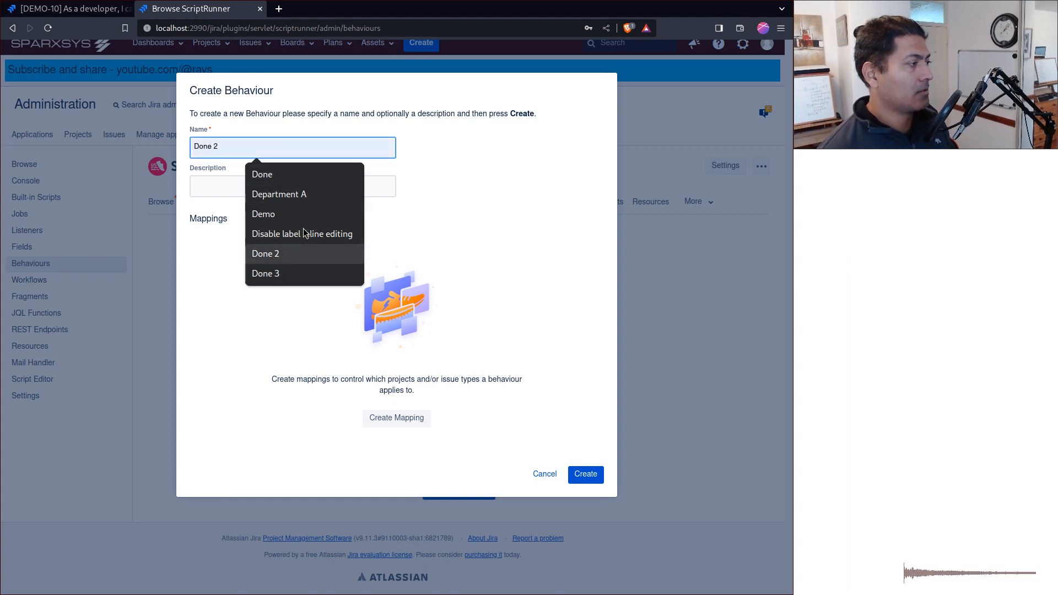
left_click(303, 234)
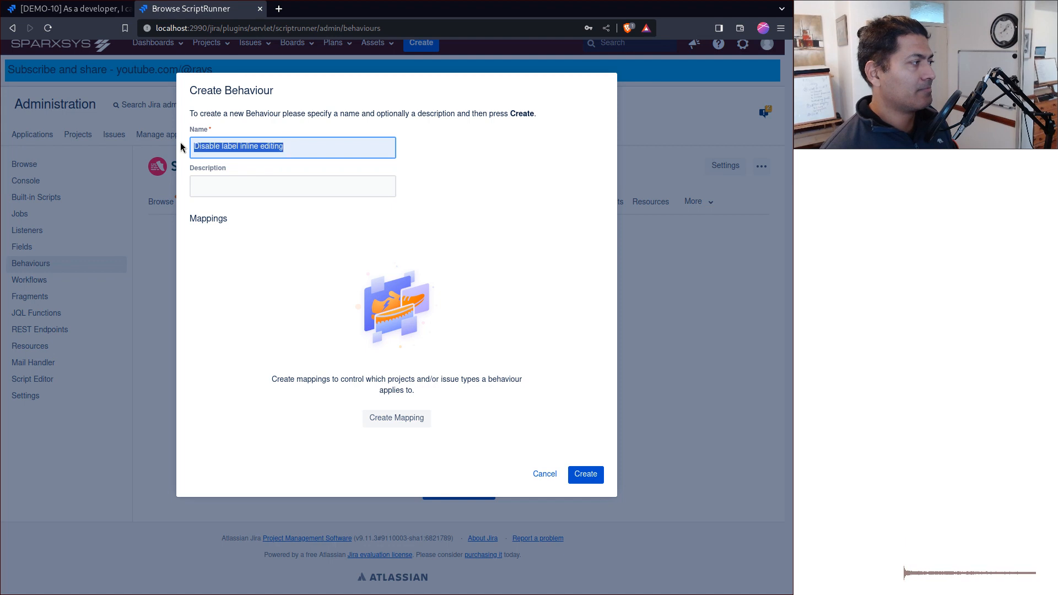
mouse_move(397, 418)
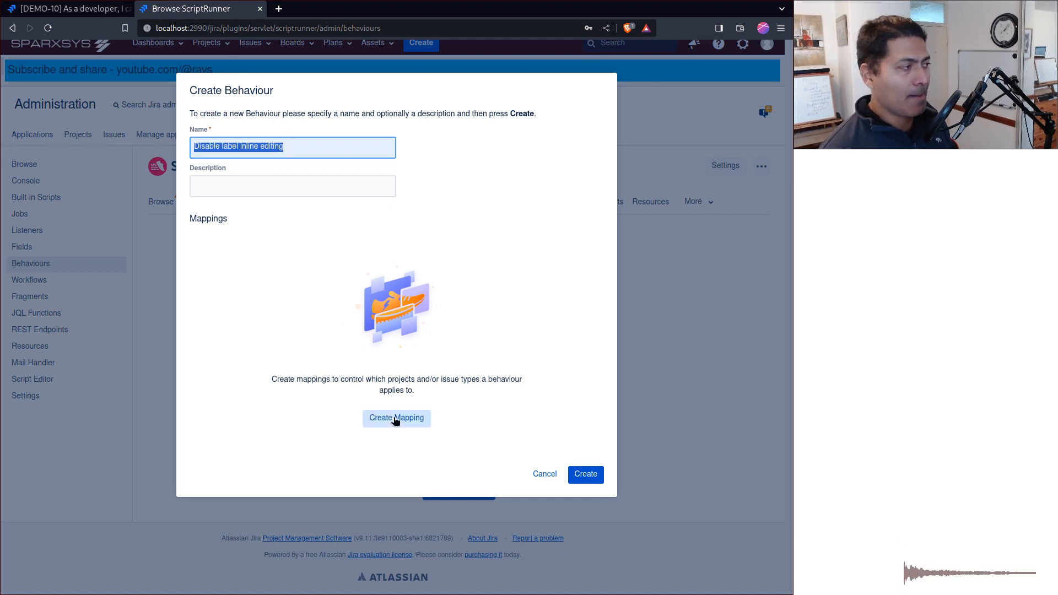
Step: Map the behaviour to the Demo project for all issue types
left_click(396, 418)
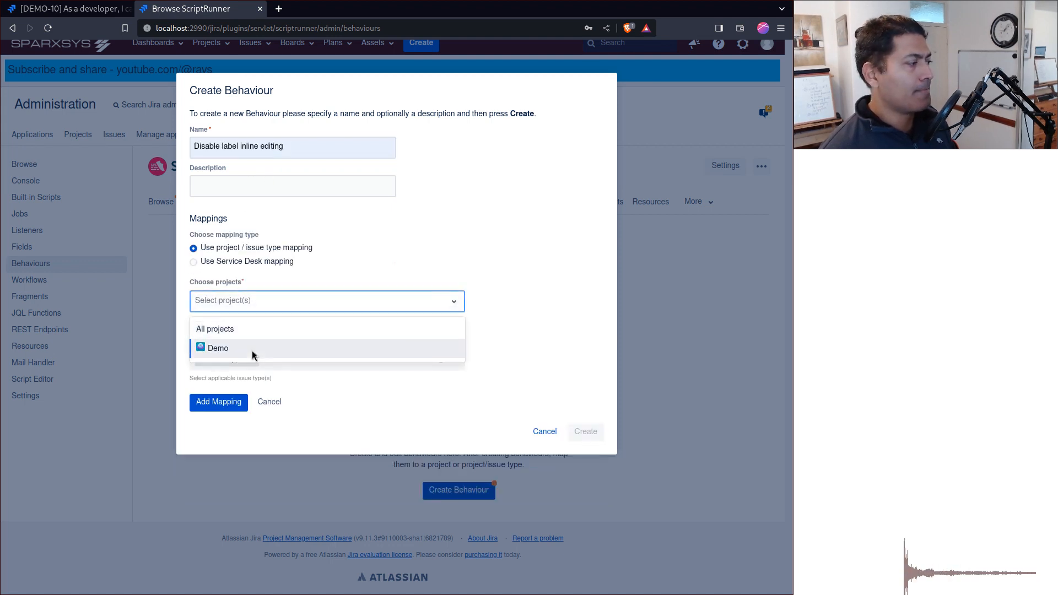
left_click(218, 348)
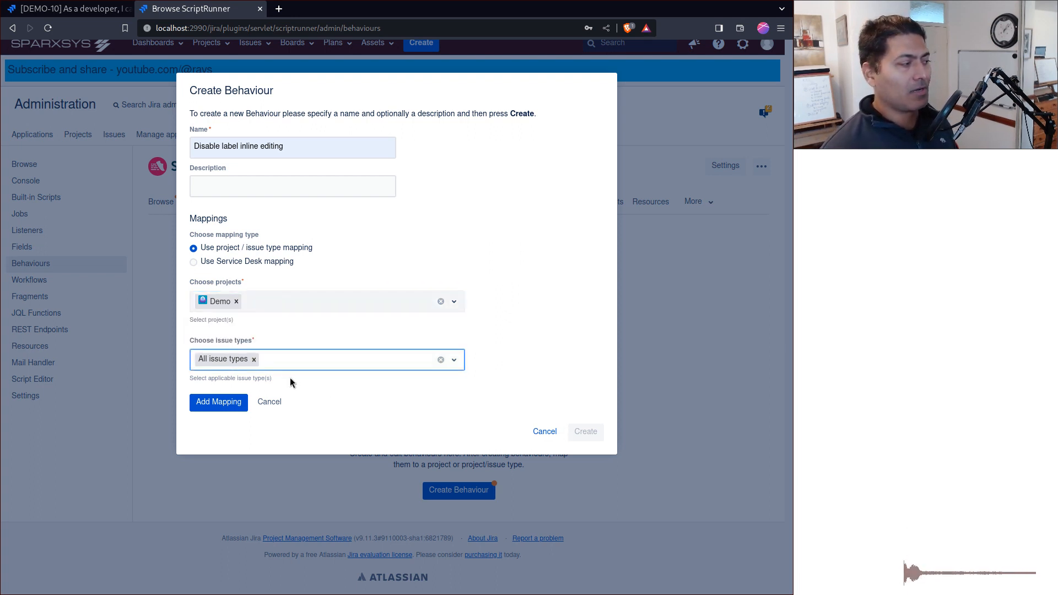
left_click(218, 402)
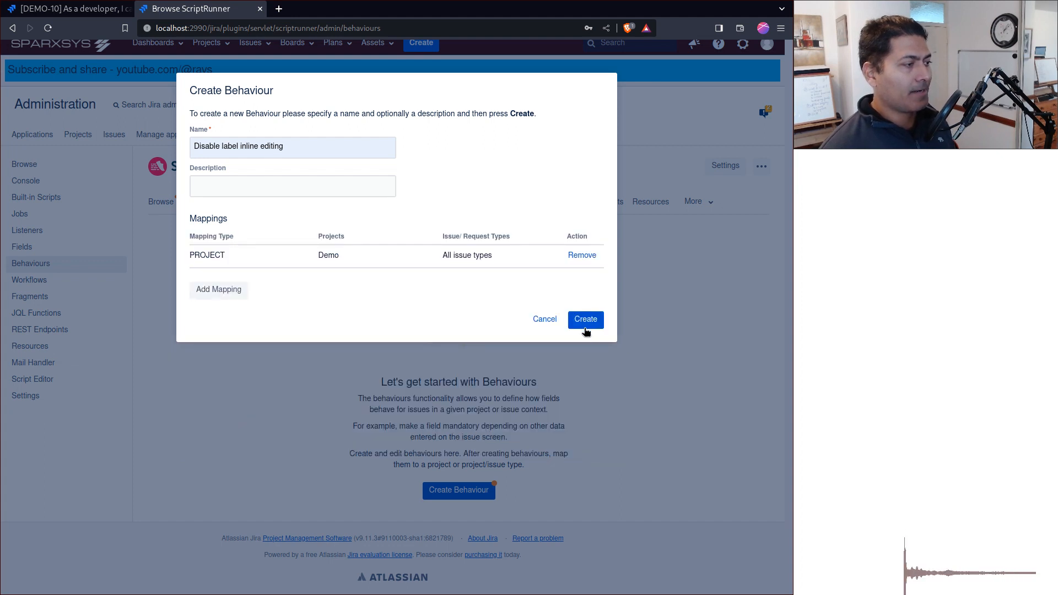
Step: Create the behaviour and add the Labels field to it
left_click(584, 318)
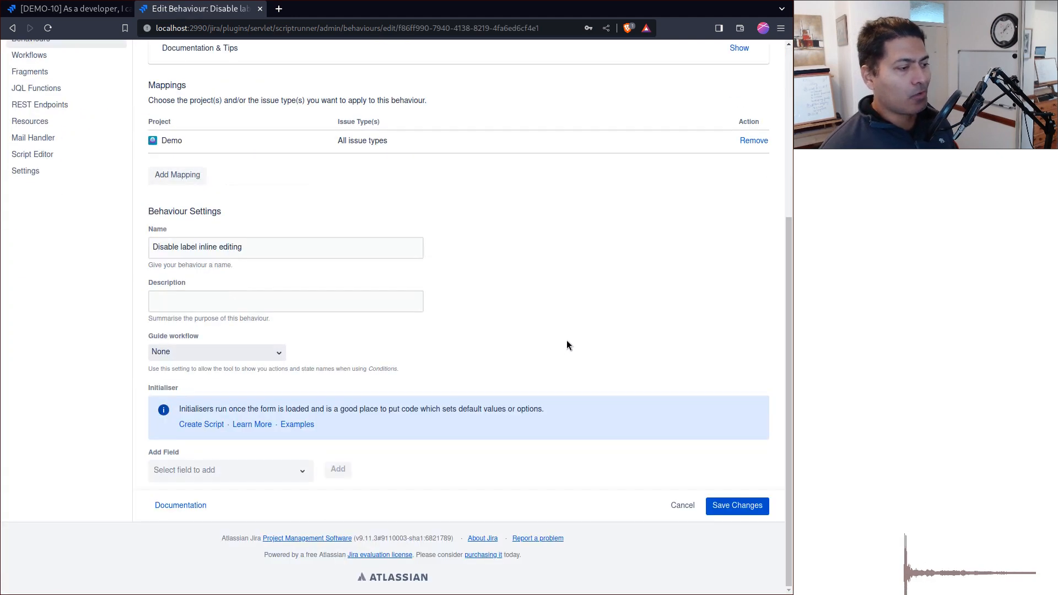
mouse_move(243, 451)
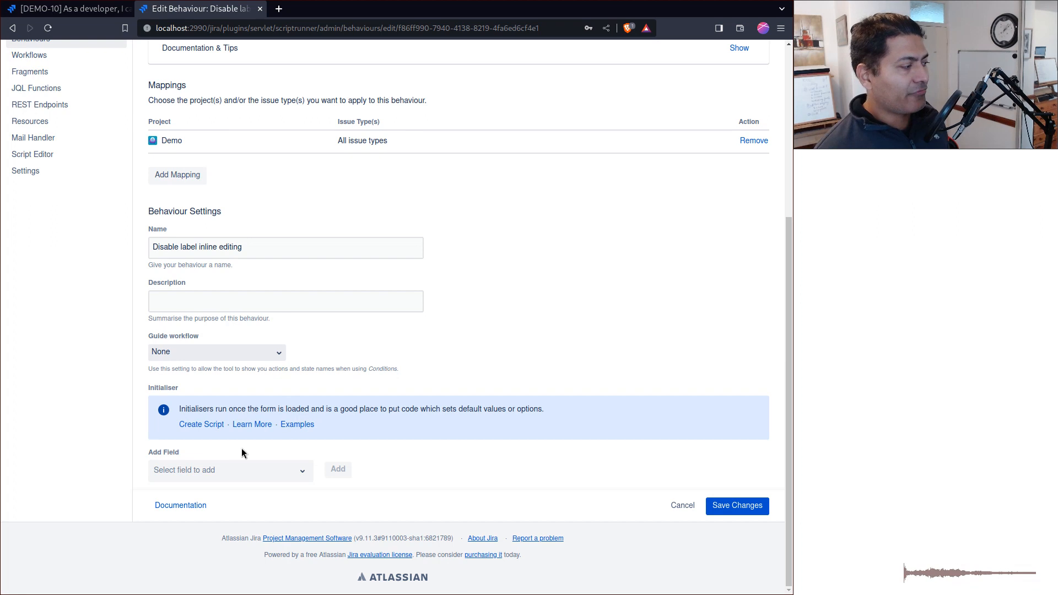
left_click(229, 470)
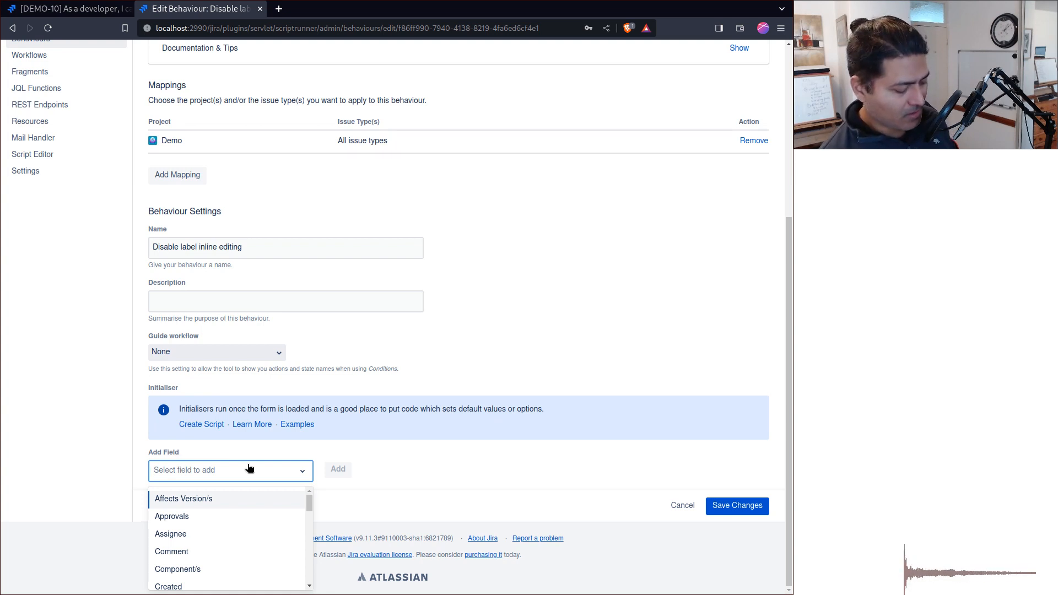
type("lab")
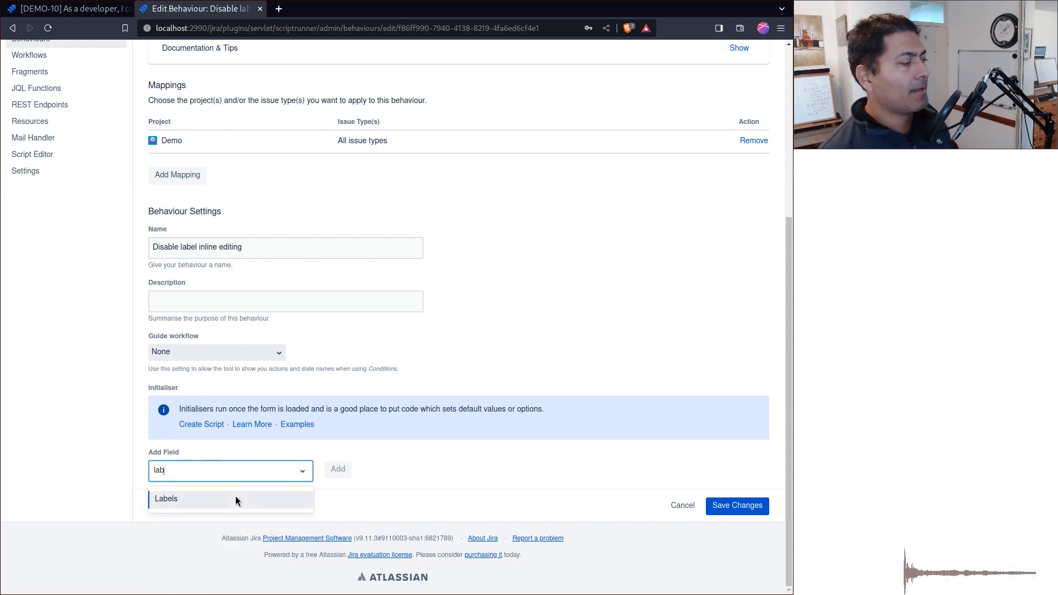
left_click(165, 498)
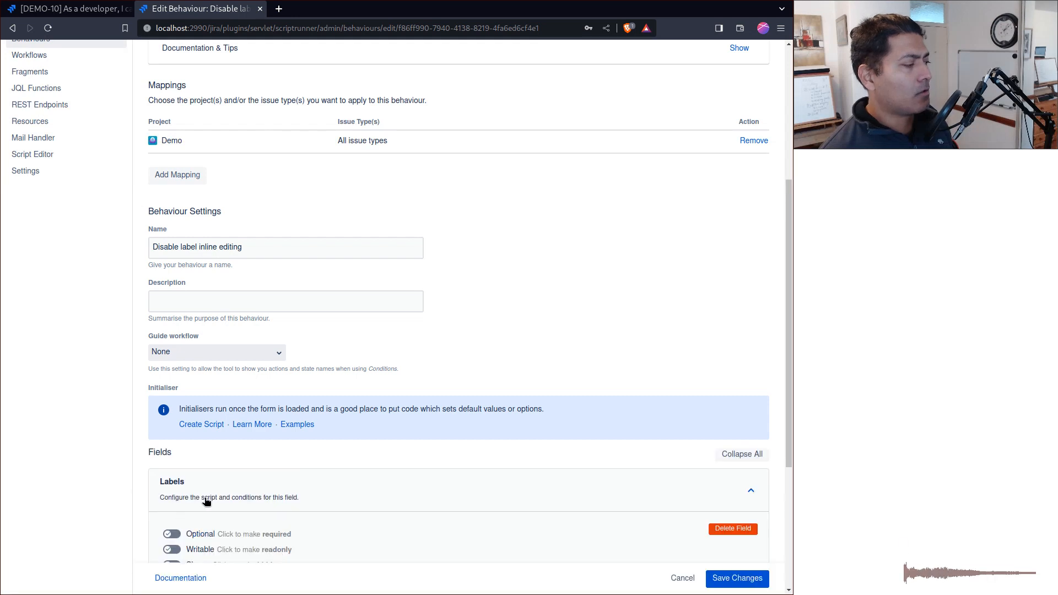
Step: Add the Description field and save the behaviour changes
left_click(229, 470)
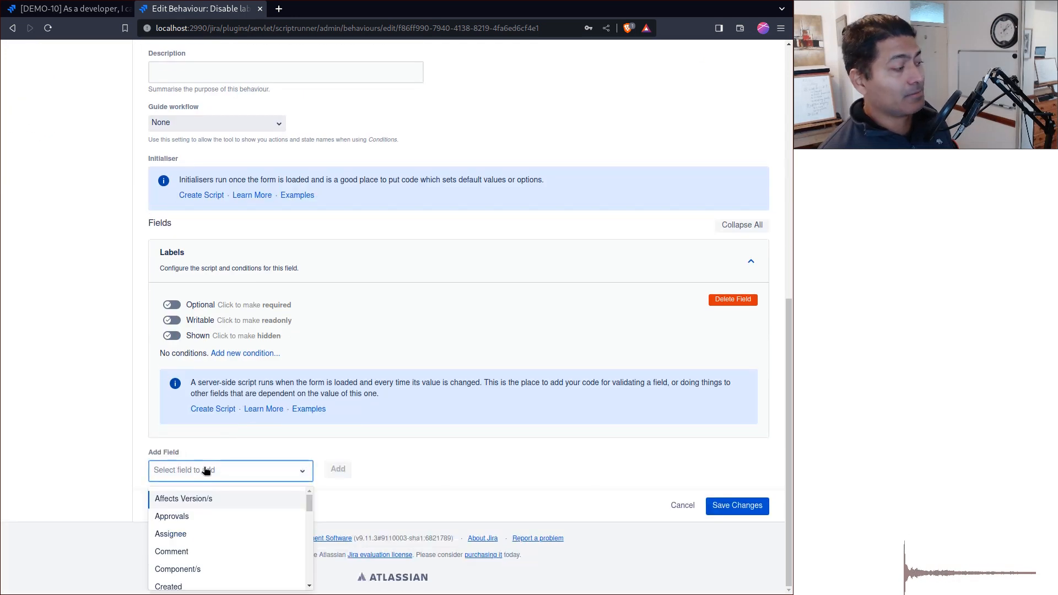
type("des")
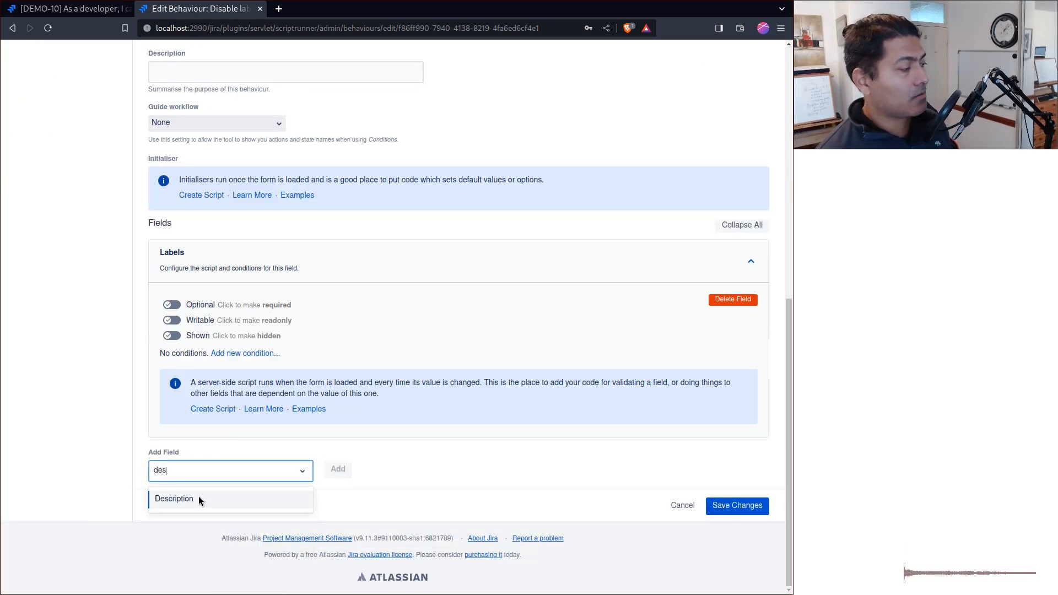
left_click(174, 498)
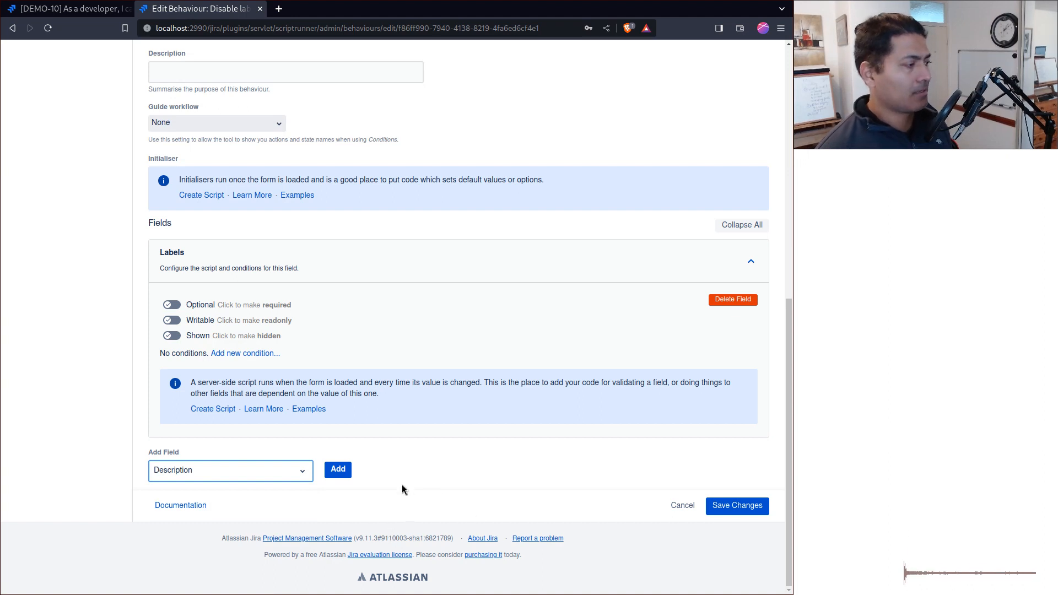
left_click(337, 469)
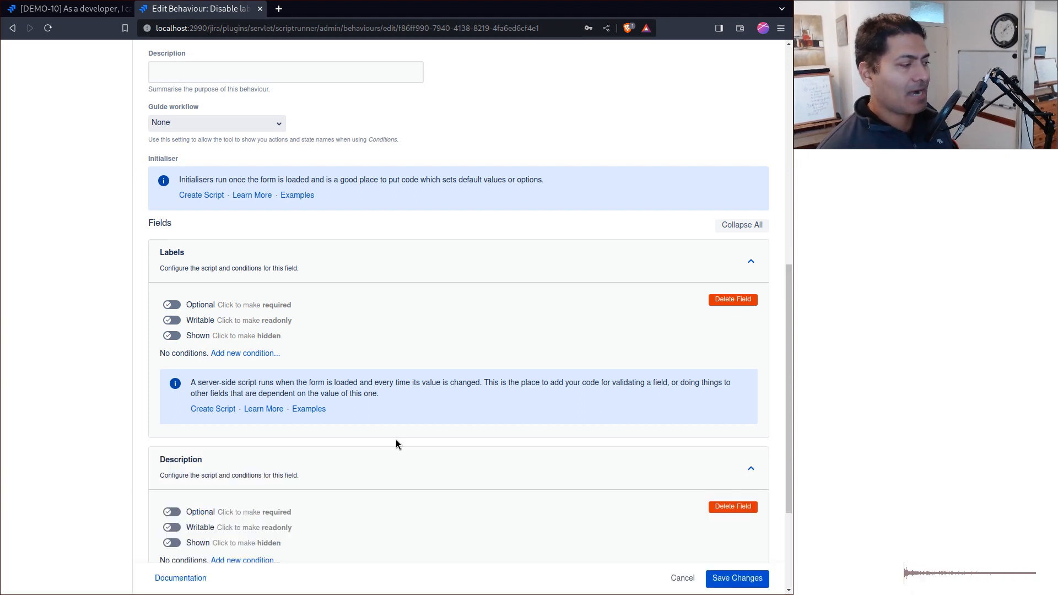
left_click(736, 578)
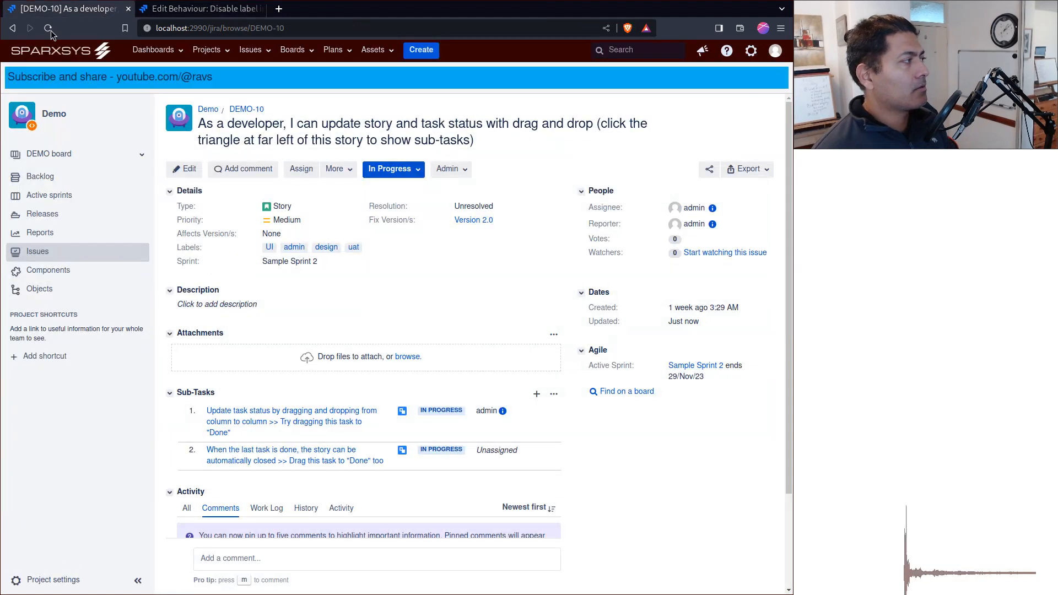
Step: Reload DEMO-10 and edit its Labels through the Edit Issue dialog
left_click(48, 27)
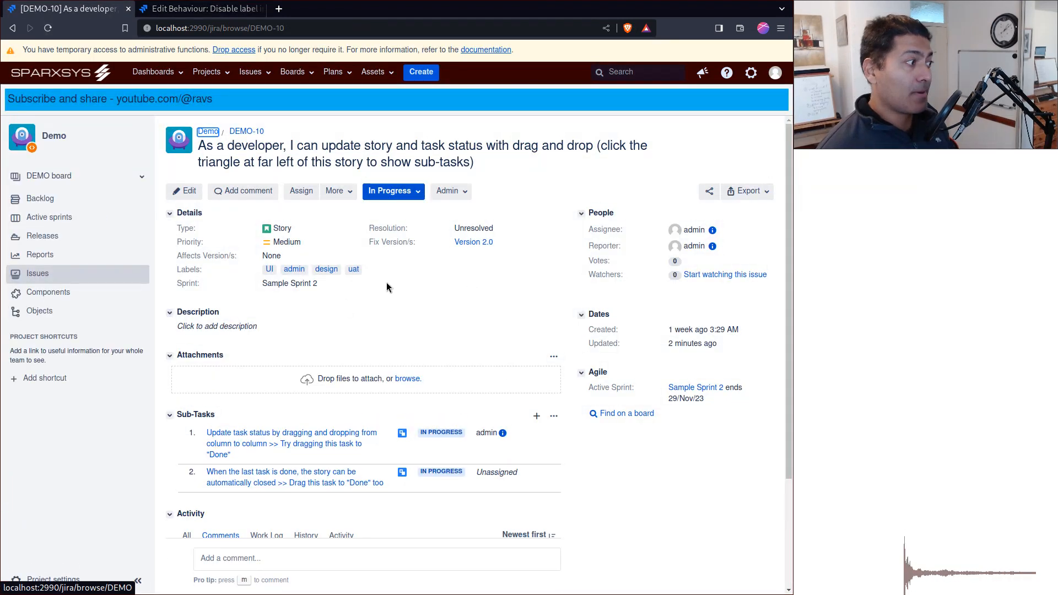
mouse_move(371, 272)
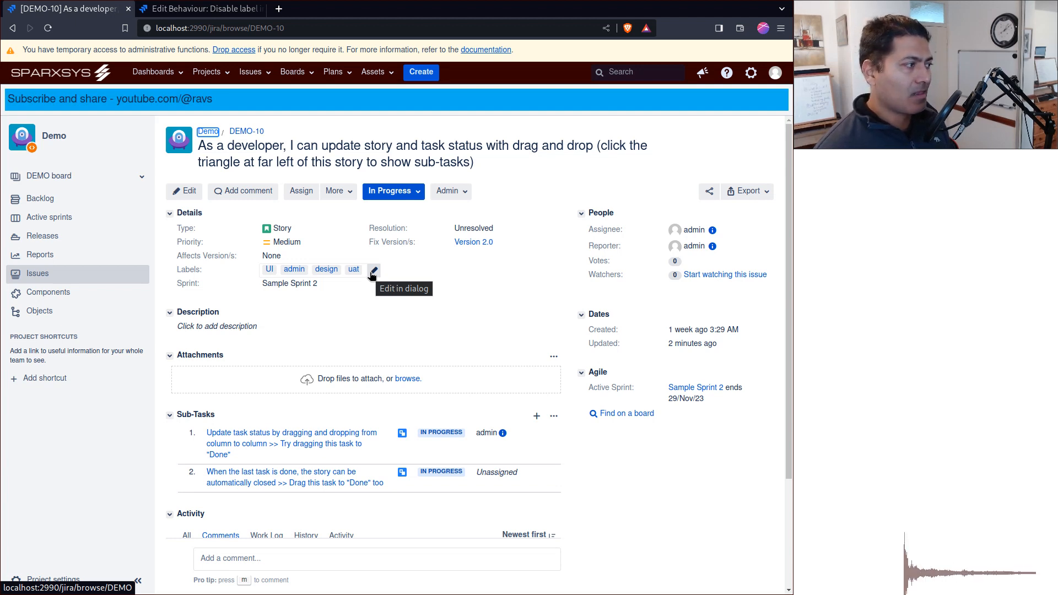
left_click(373, 271)
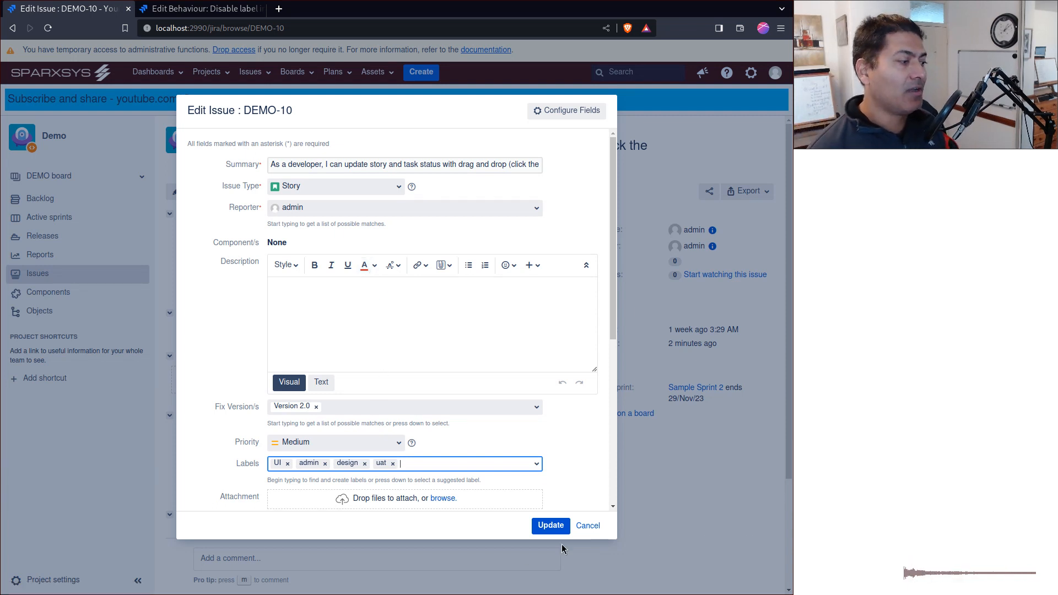
mouse_move(587, 525)
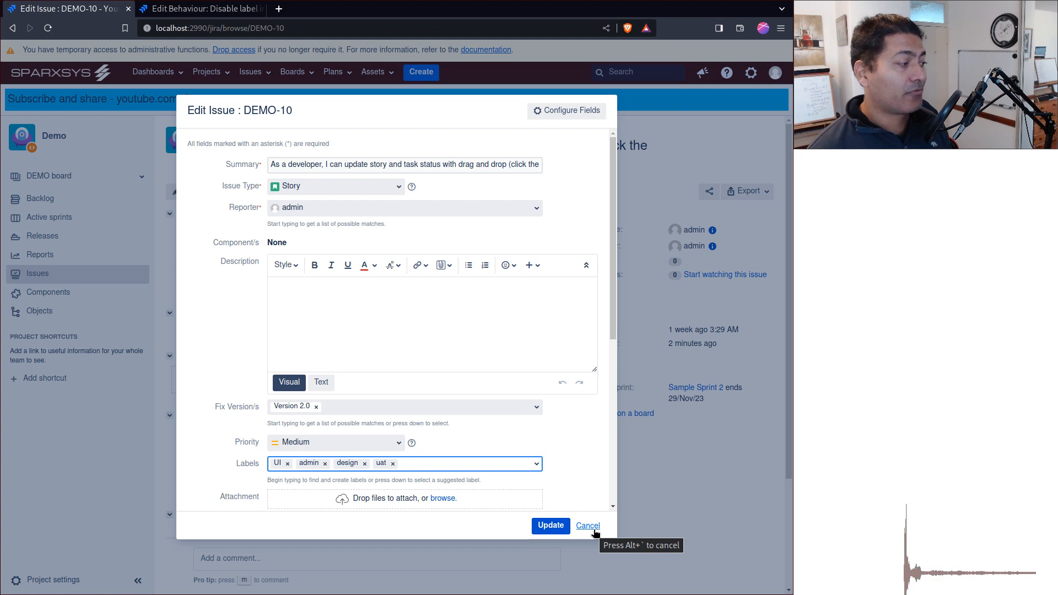
Step: Remove the uat label, set the description to 'New desc', and update DEMO-10
left_click(393, 462)
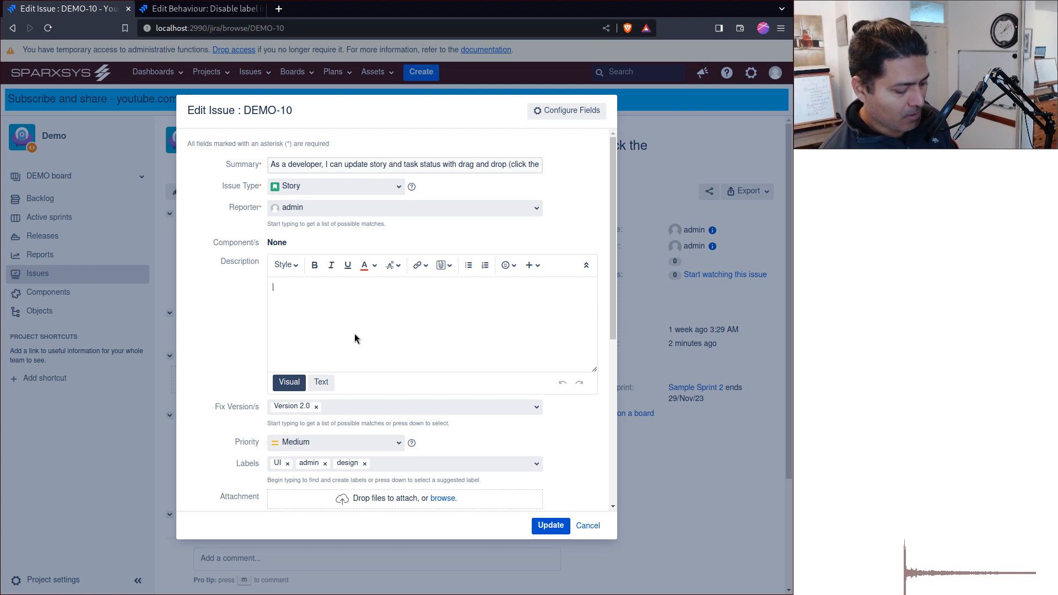
type("New des")
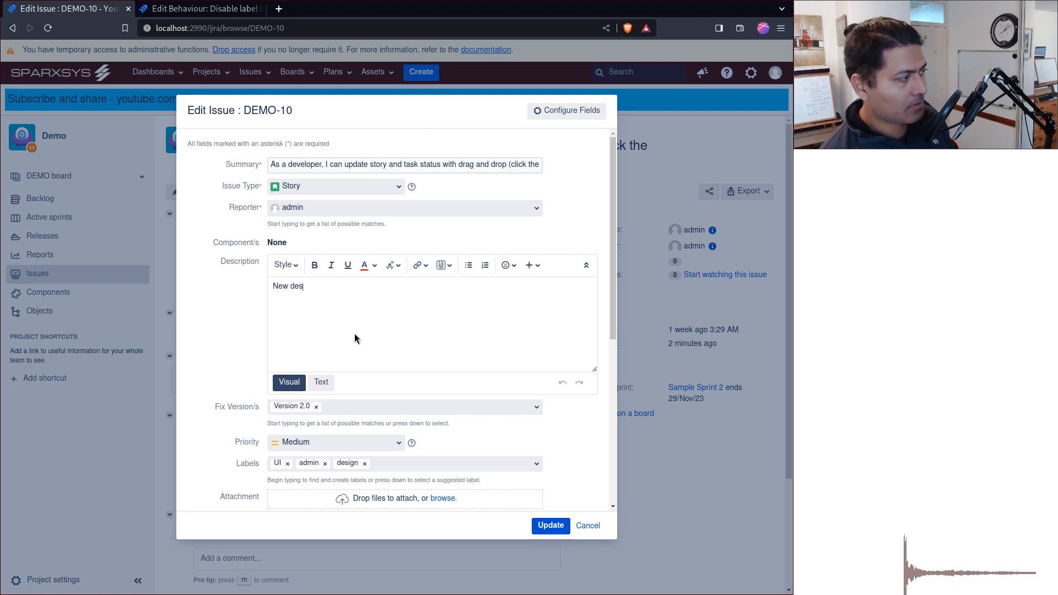
left_click(550, 525)
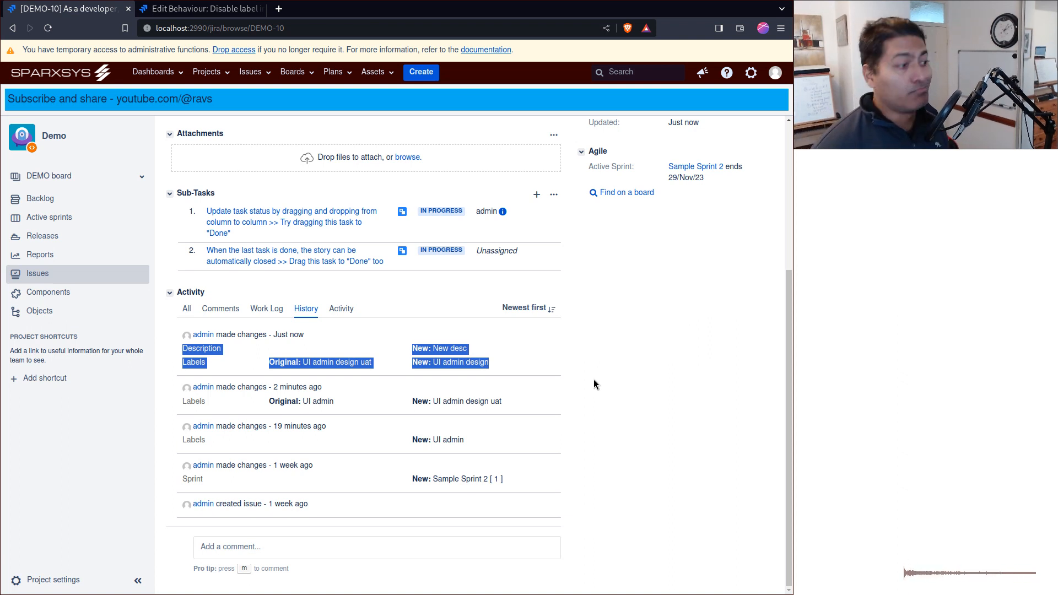
scroll("up", 3)
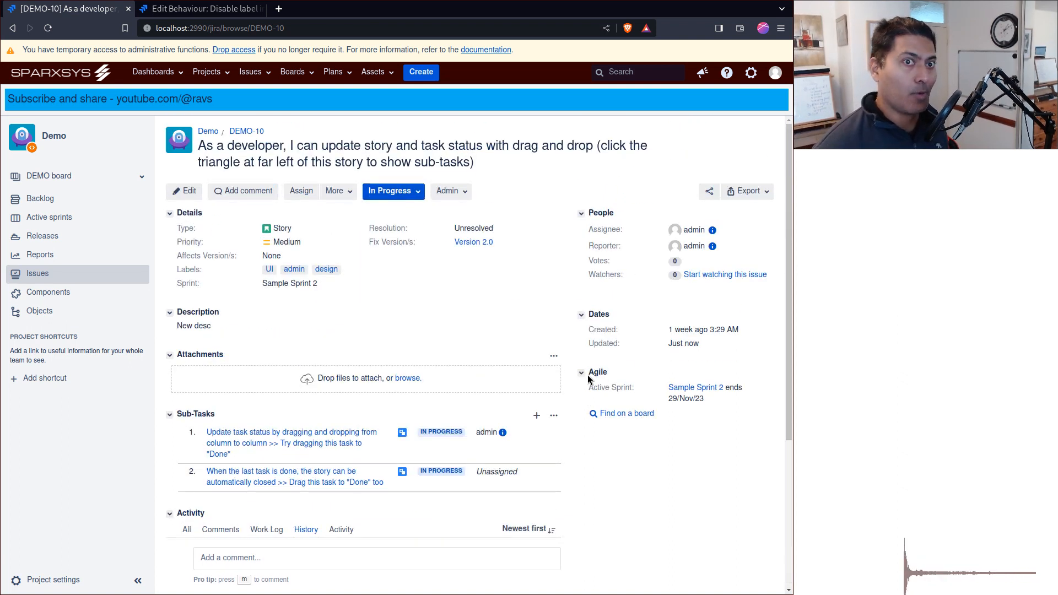
mouse_move(627, 489)
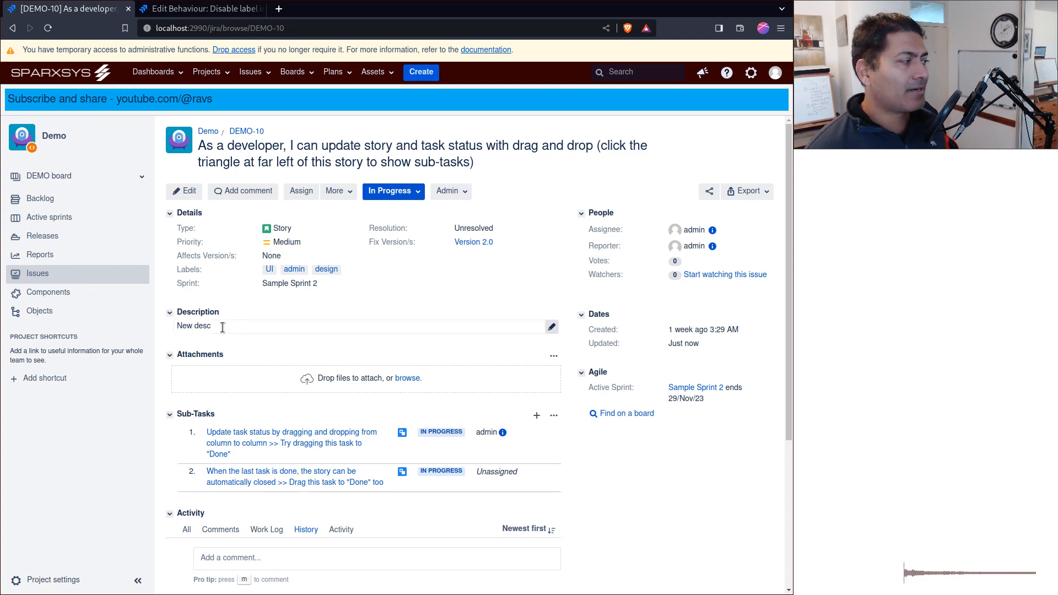
Step: Change the description to 'New desc. Another desc.', re-add the uat label, and update
left_click(183, 191)
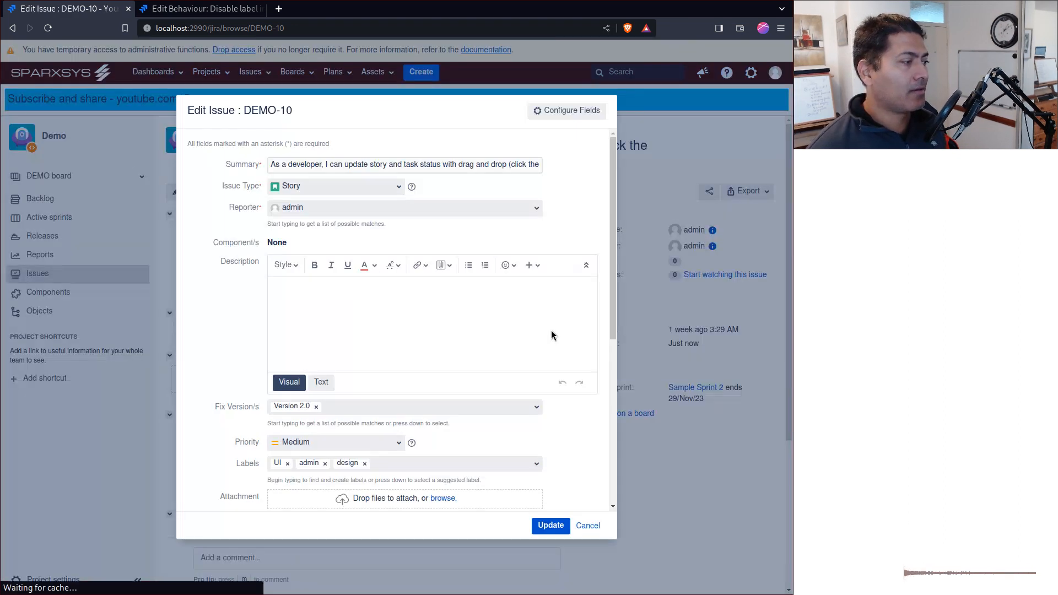
type("New desc.")
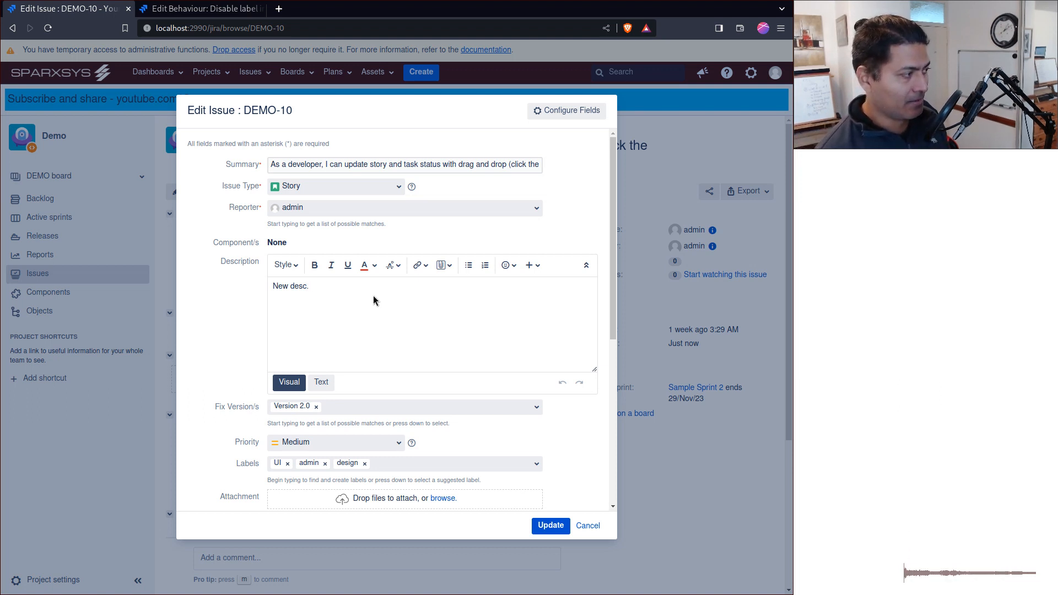
type("Another de")
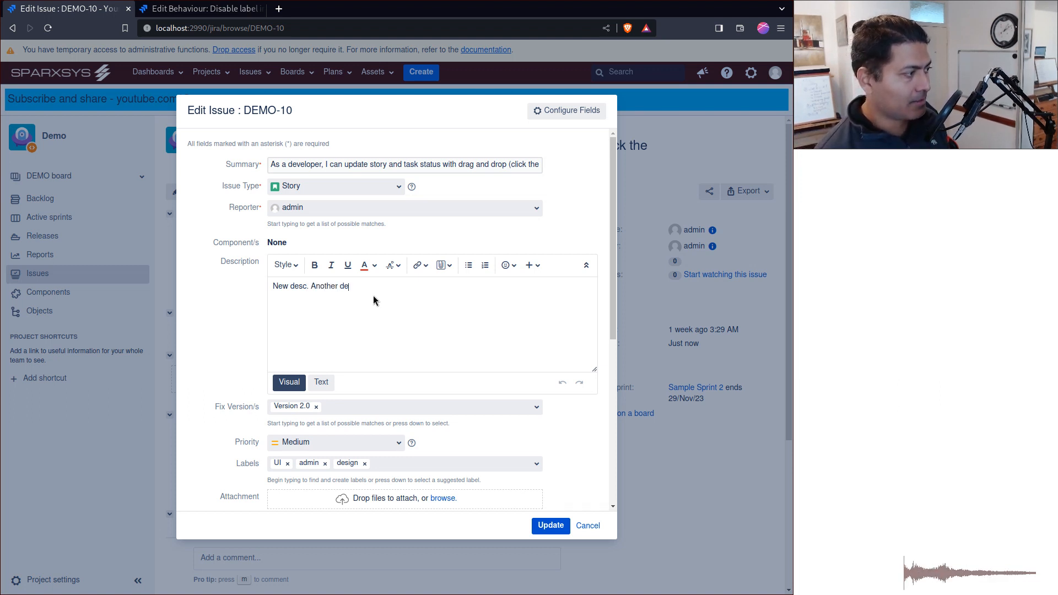
type("sc.")
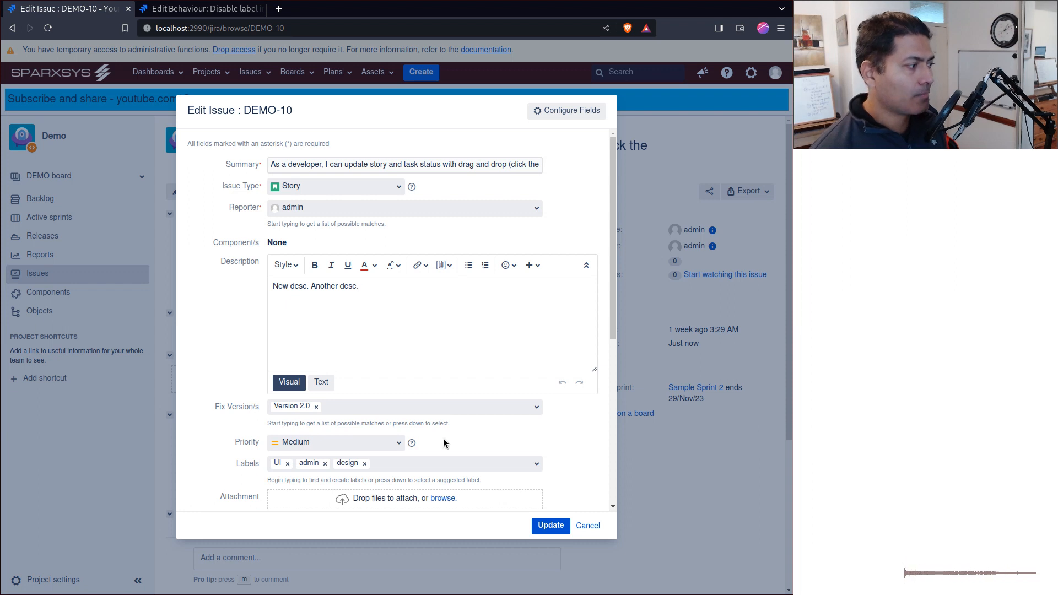
left_click(405, 463)
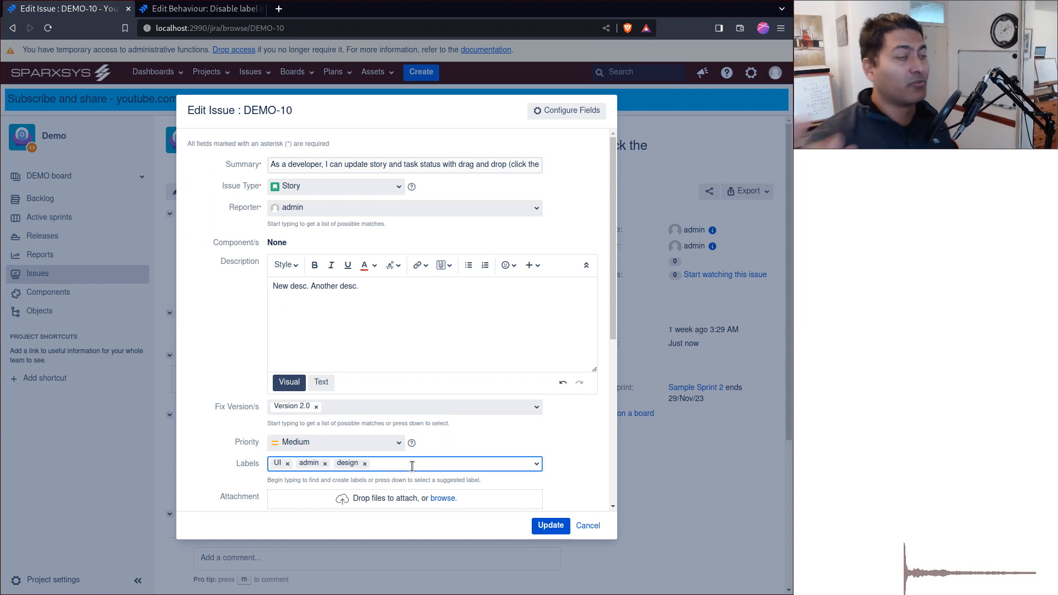
left_click(405, 462)
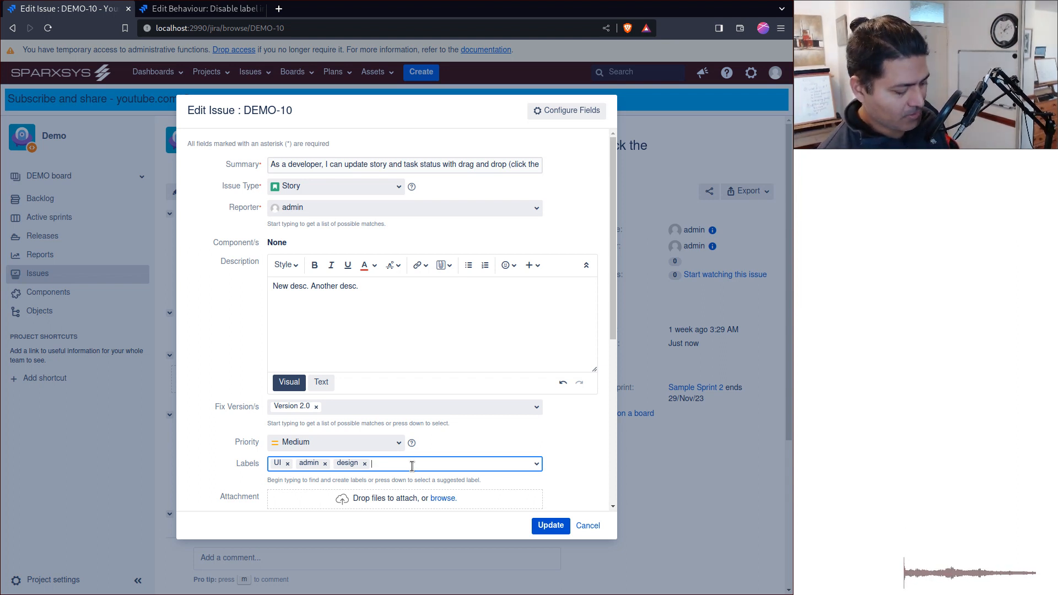
type("uat")
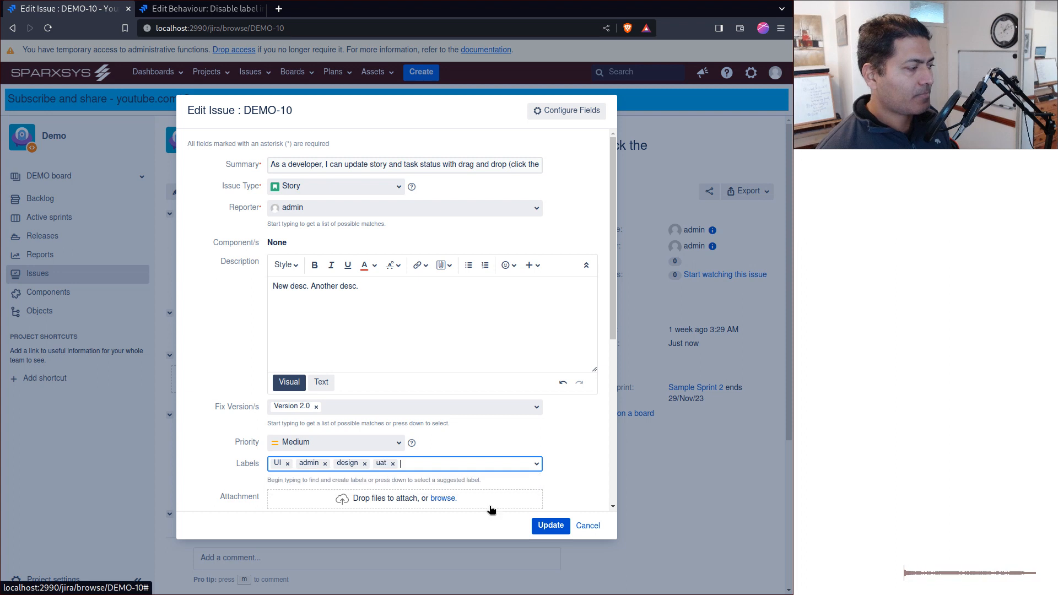
left_click(549, 525)
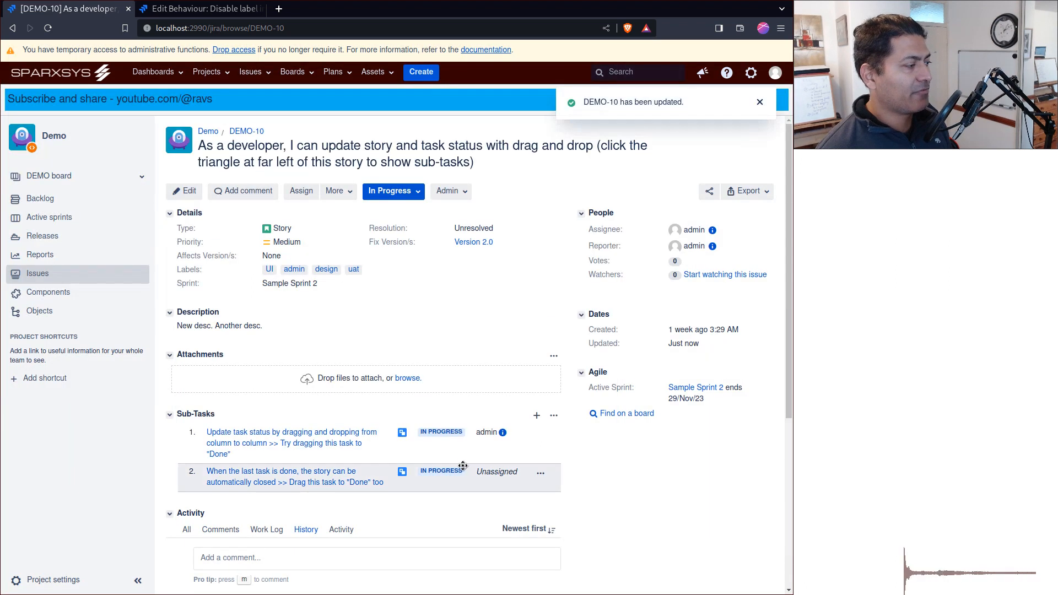
scroll("down", 3)
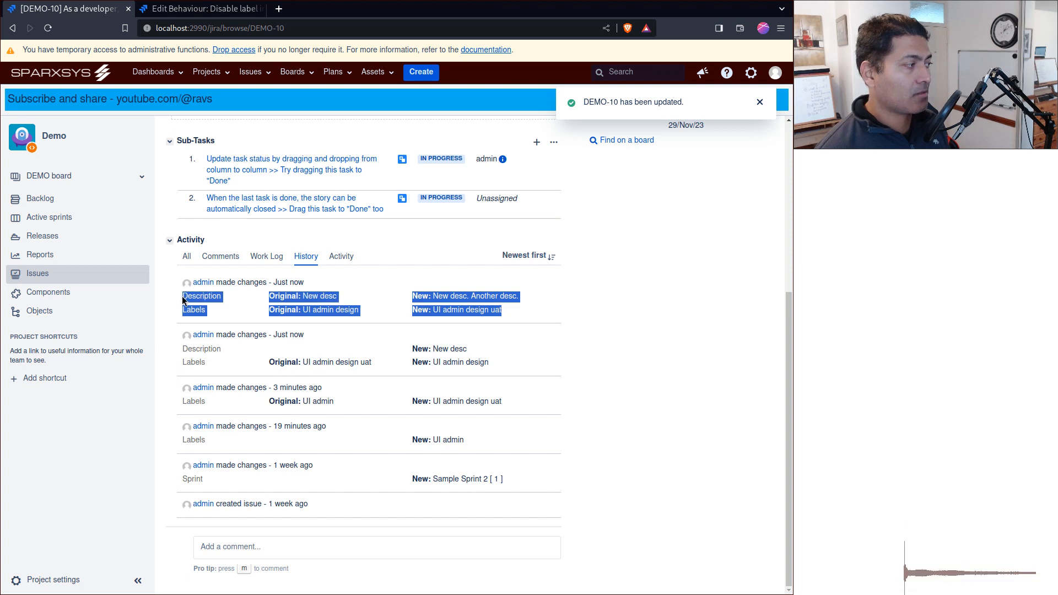
scroll("up", 3)
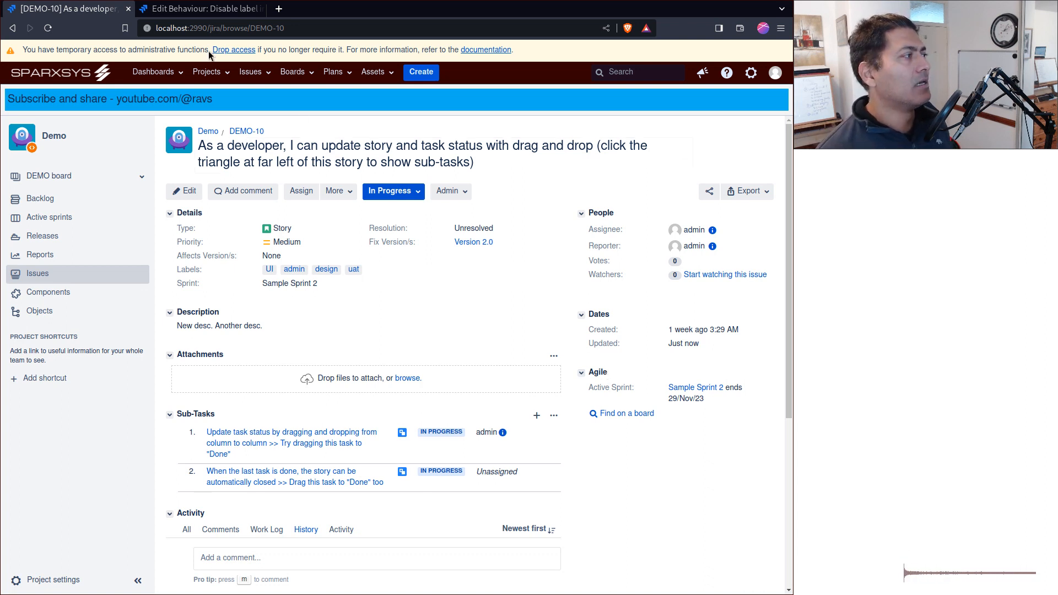
left_click(195, 9)
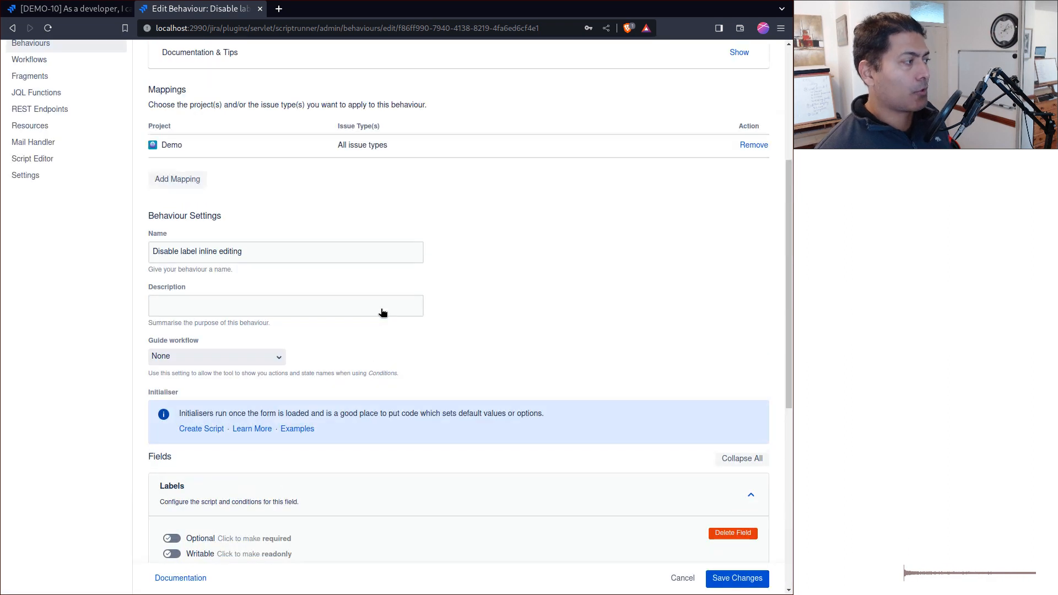
left_click(67, 8)
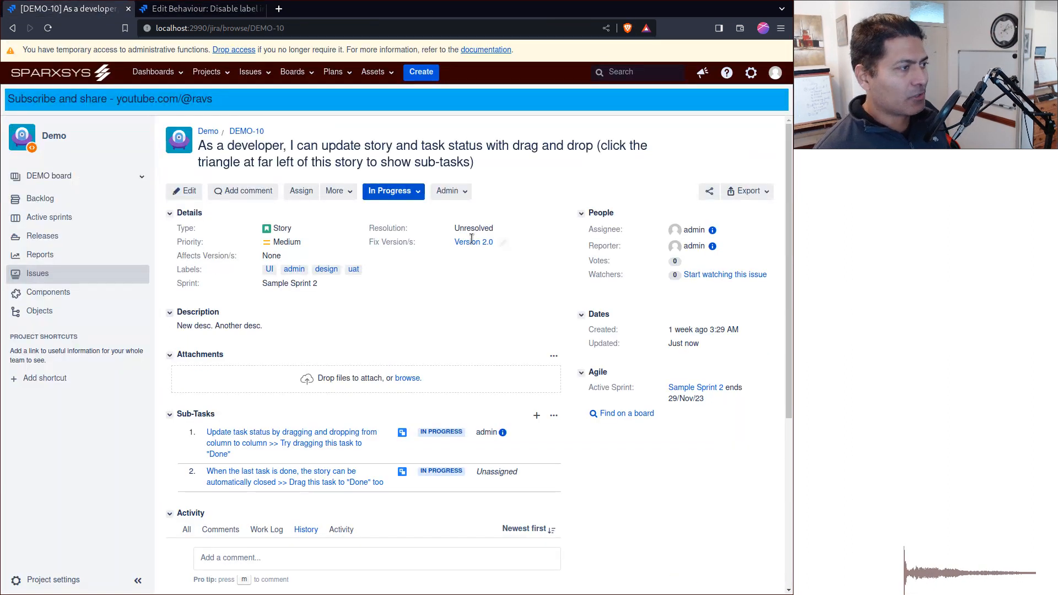
mouse_move(472, 241)
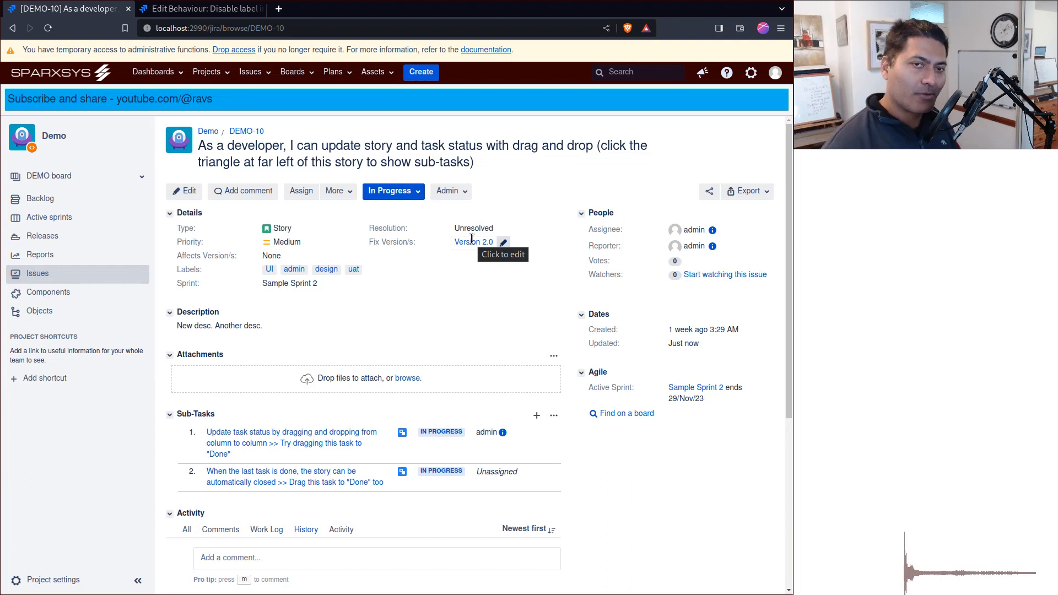
mouse_move(474, 241)
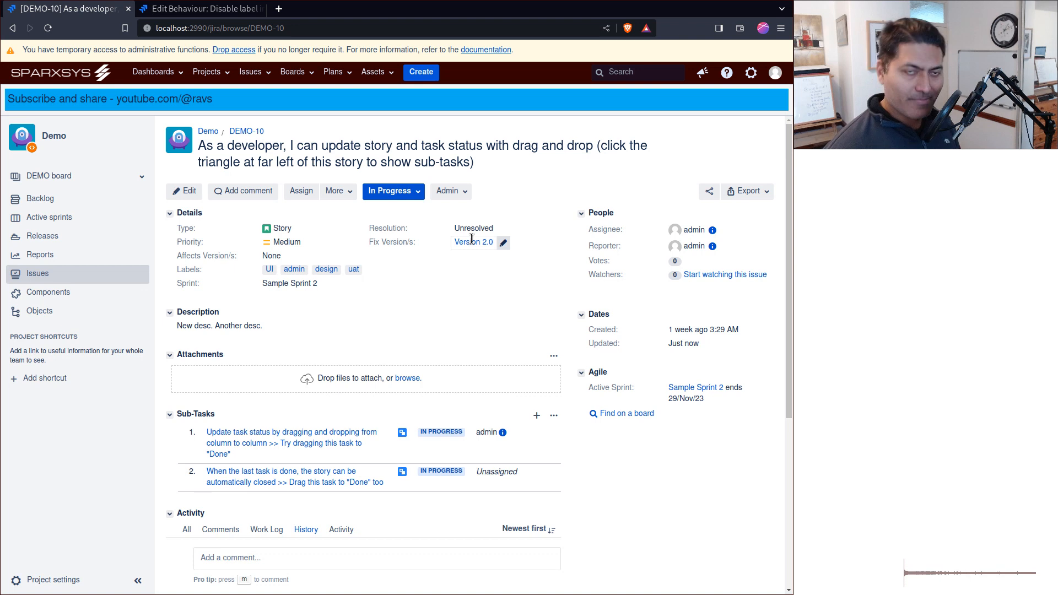